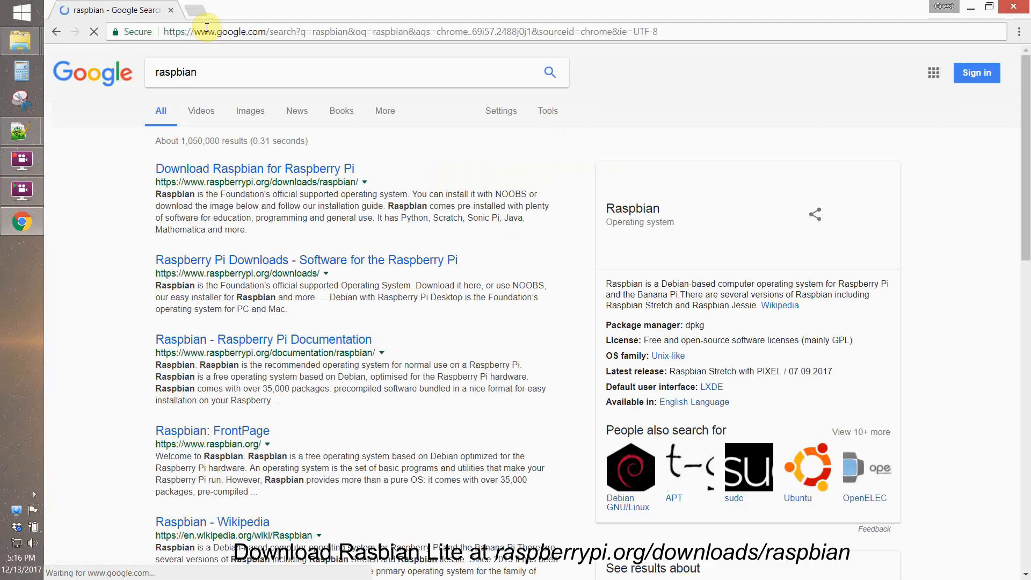
Step: Open the 'Download Raspbian for Raspberry Pi' result and scroll the downloads page
{"action": "left_click", "coordinate": [253, 169]}
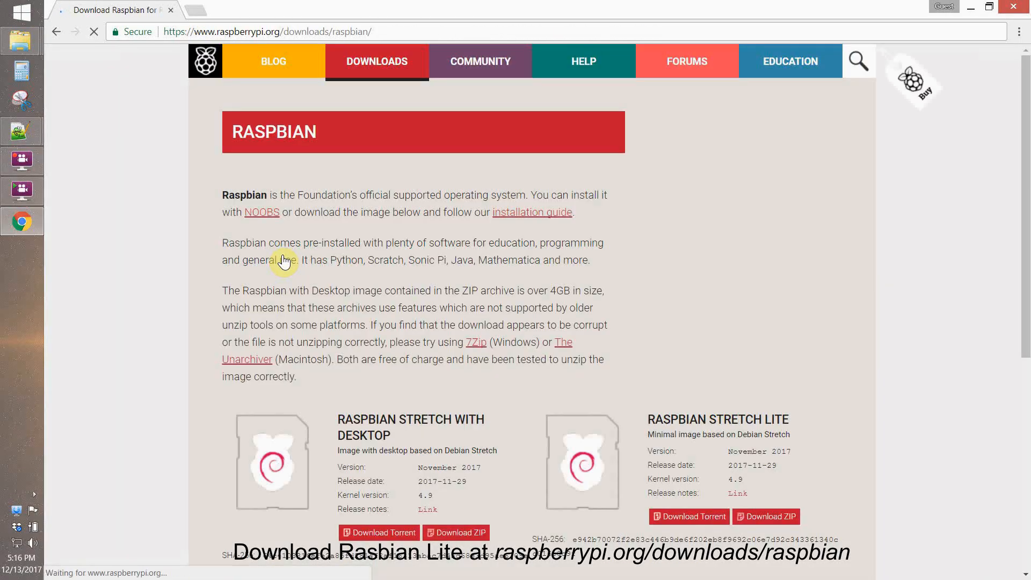
{"action": "scroll", "scroll_direction": "down", "scroll_amount": 3}
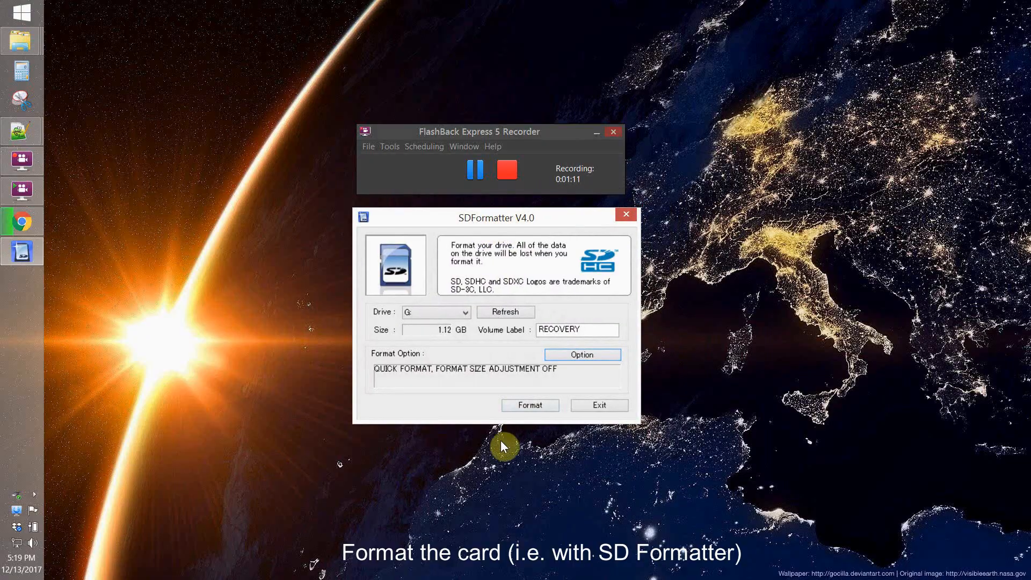
Step: Quick-format the card with Format Size Adjustment ON and dismiss the completion message
{"action": "left_click", "coordinate": [581, 354]}
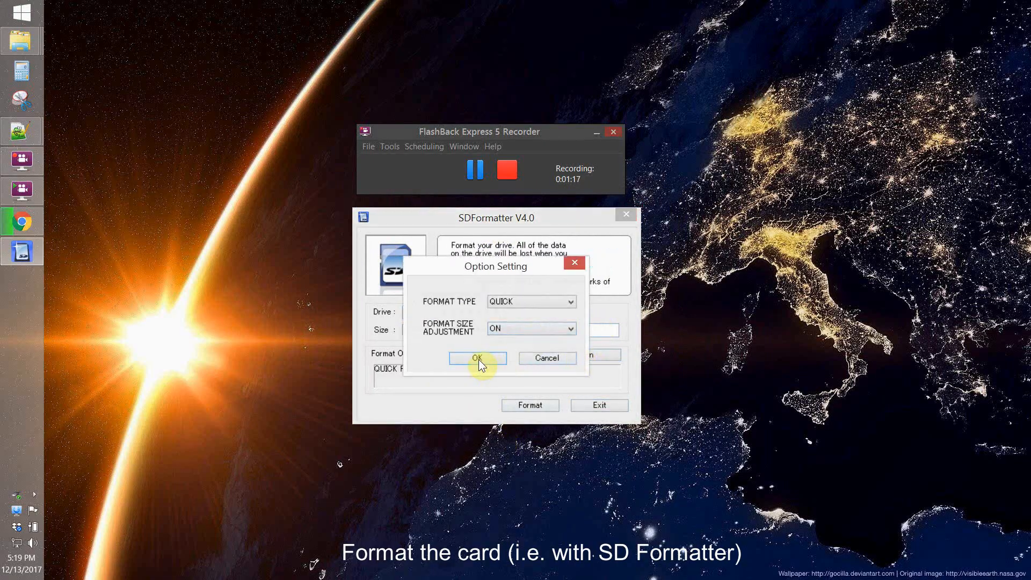
{"action": "left_click", "coordinate": [477, 359]}
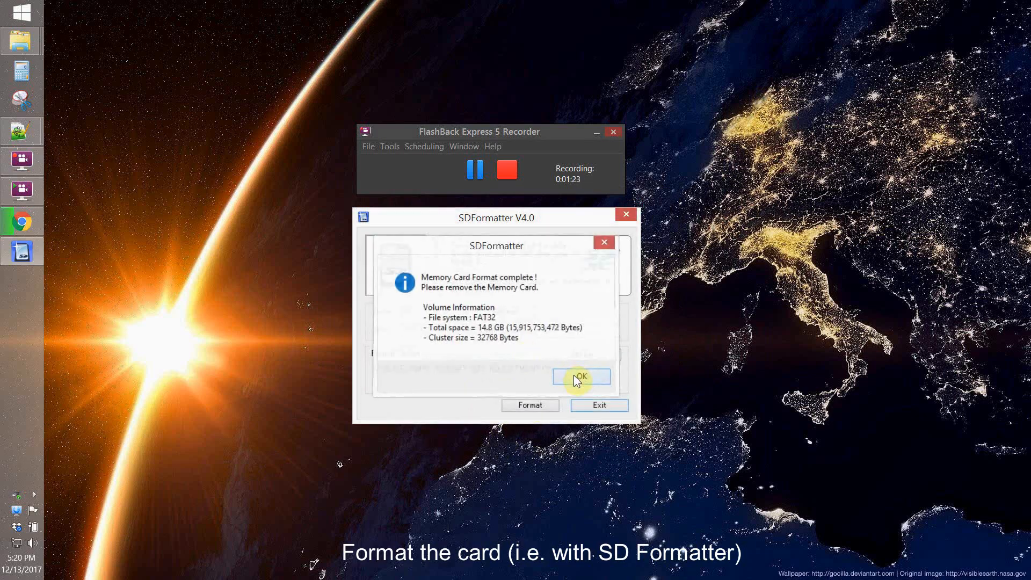
{"action": "left_click", "coordinate": [580, 377]}
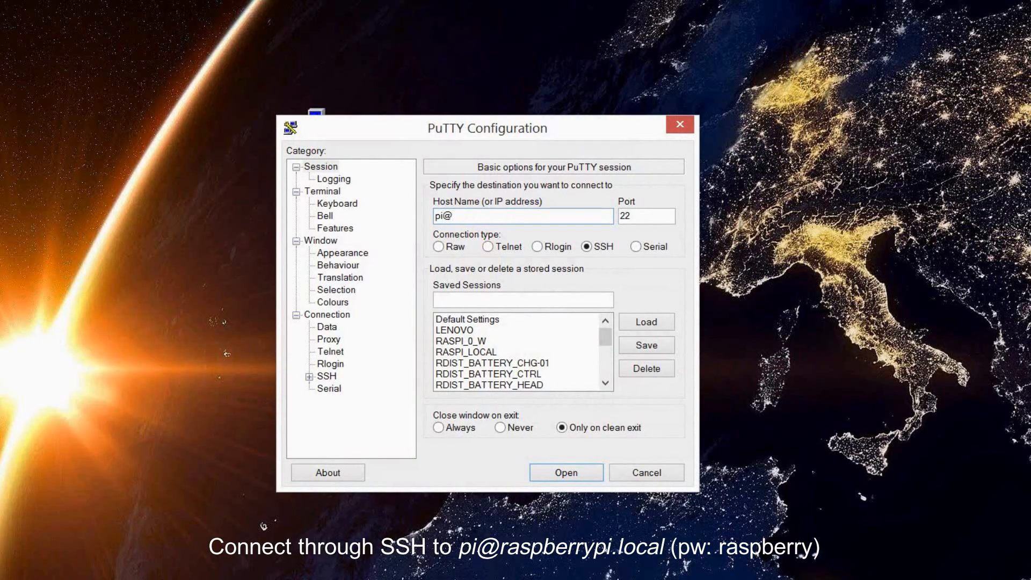
{"action": "type", "text": "raspberryp"}
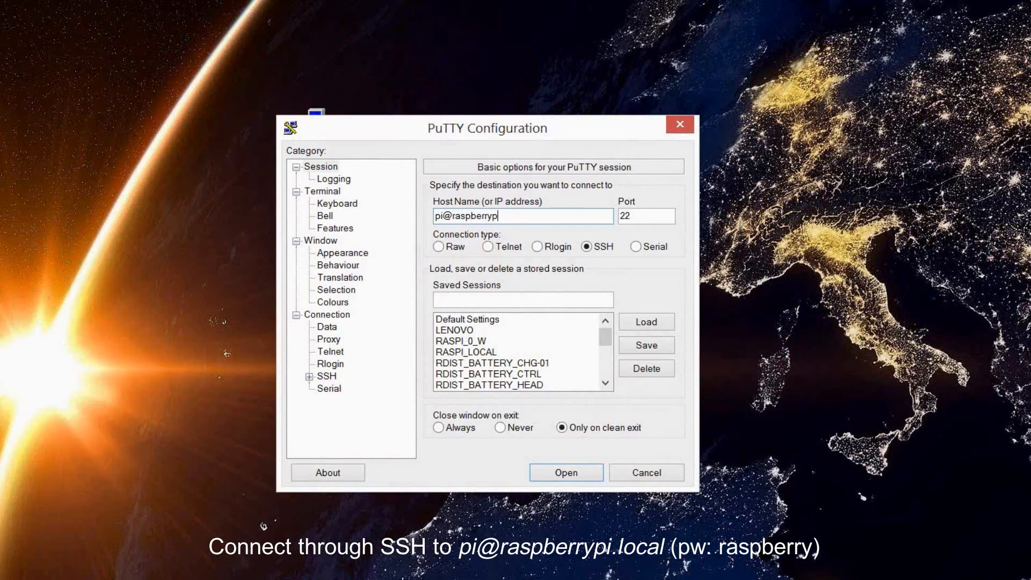
{"action": "left_click", "coordinate": [564, 473]}
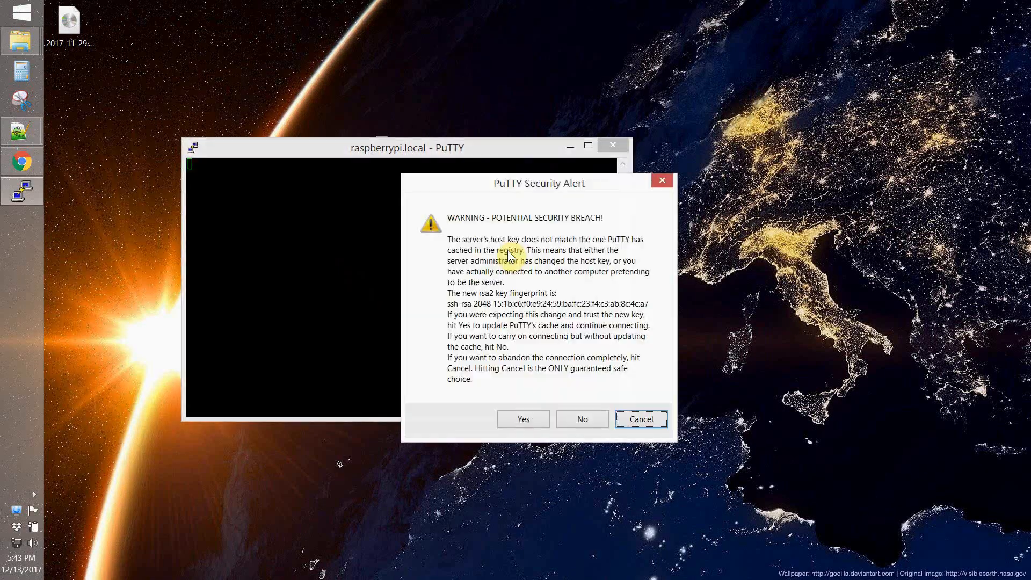
{"action": "left_click", "coordinate": [522, 419]}
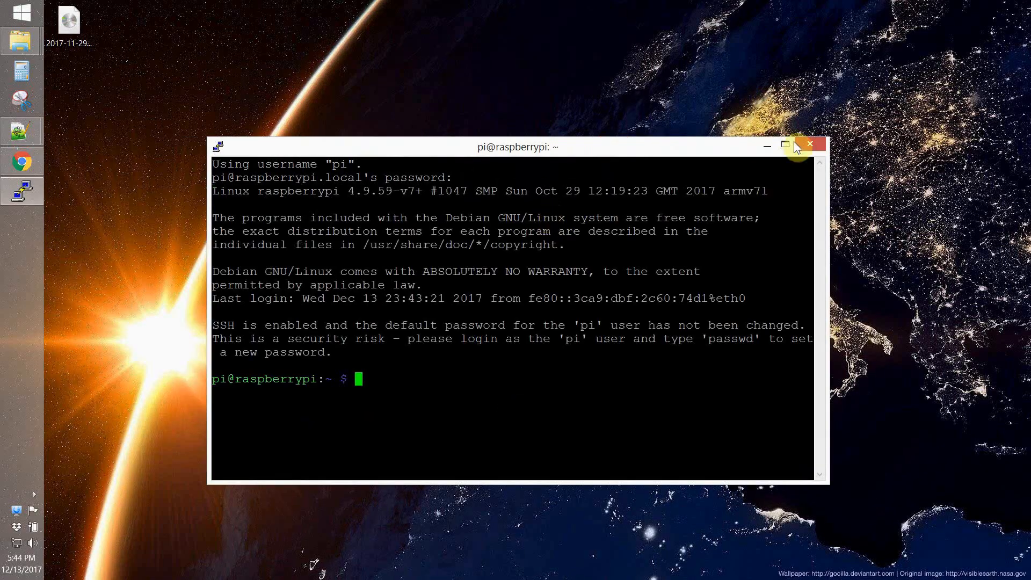
Step: Run sudo raspi-config and set the Pi's local time zone
{"action": "type", "text": "sudo raspi-config"}
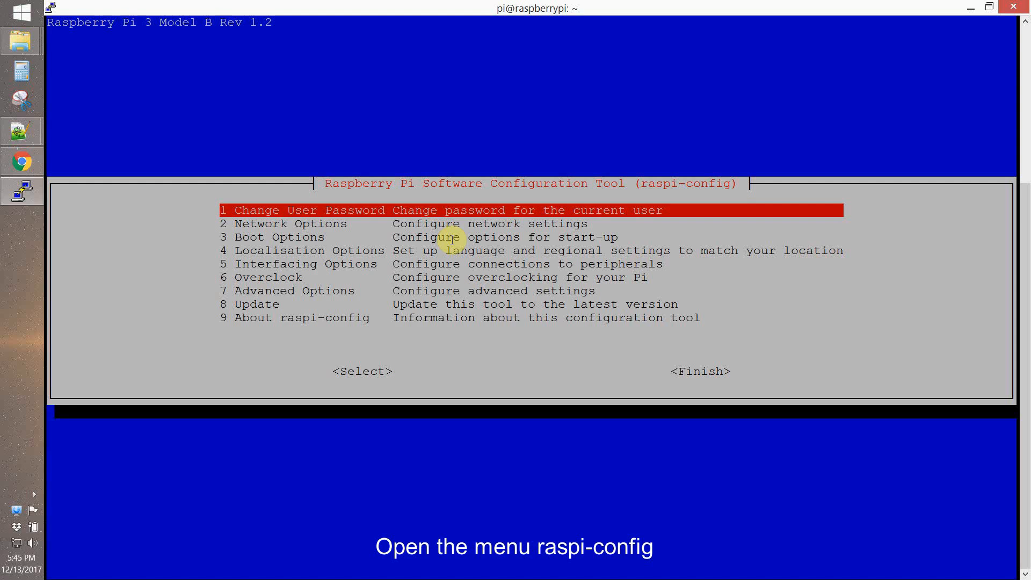
{"action": "key", "text": "Return"}
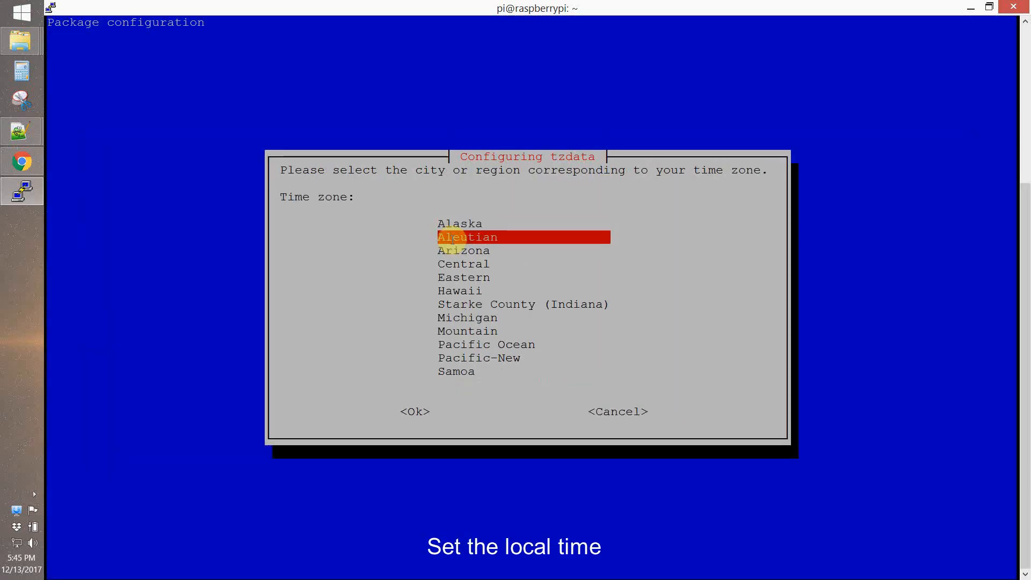
{"action": "left_click", "coordinate": [415, 411]}
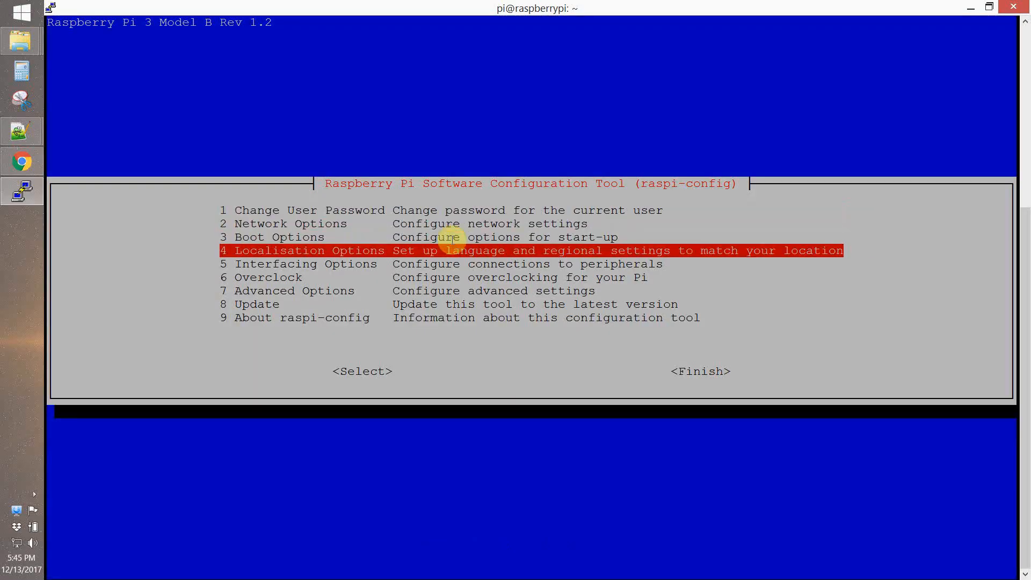
{"action": "key", "text": "Up"}
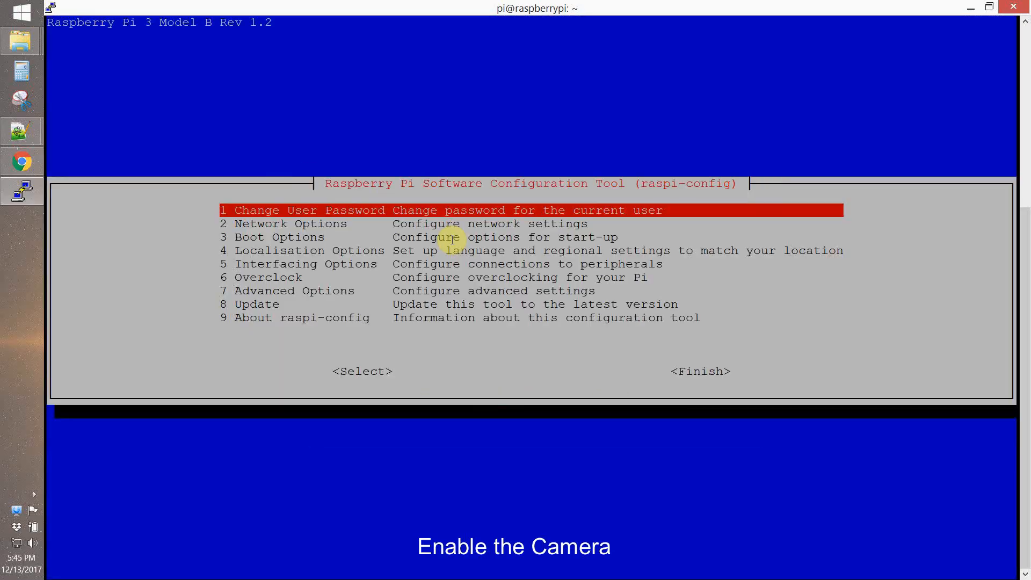
{"action": "key", "text": "Down"}
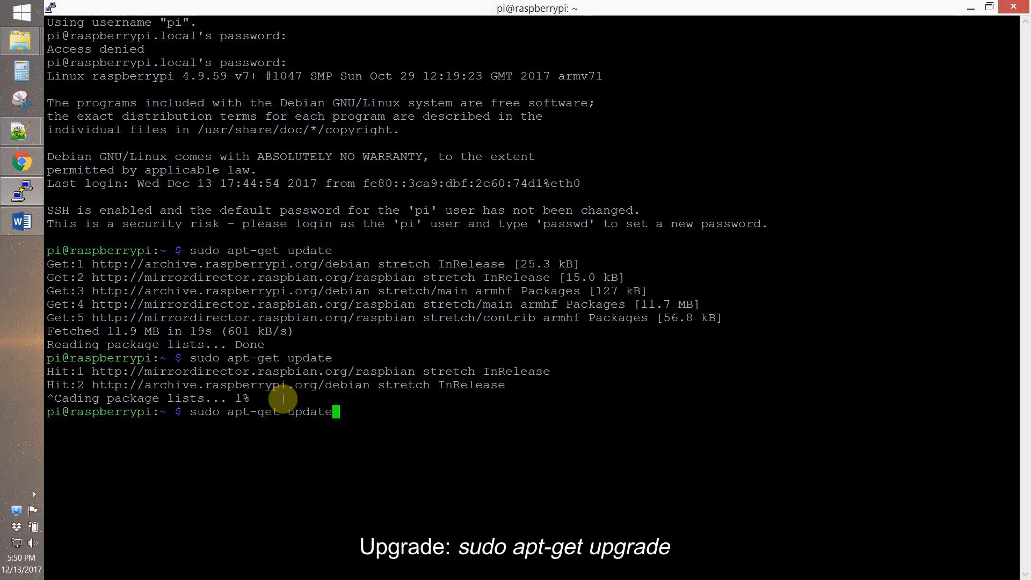
Step: Run sudo apt-get upgrade and begin the nano command for wpa_supplicant
{"action": "key", "text": "Return"}
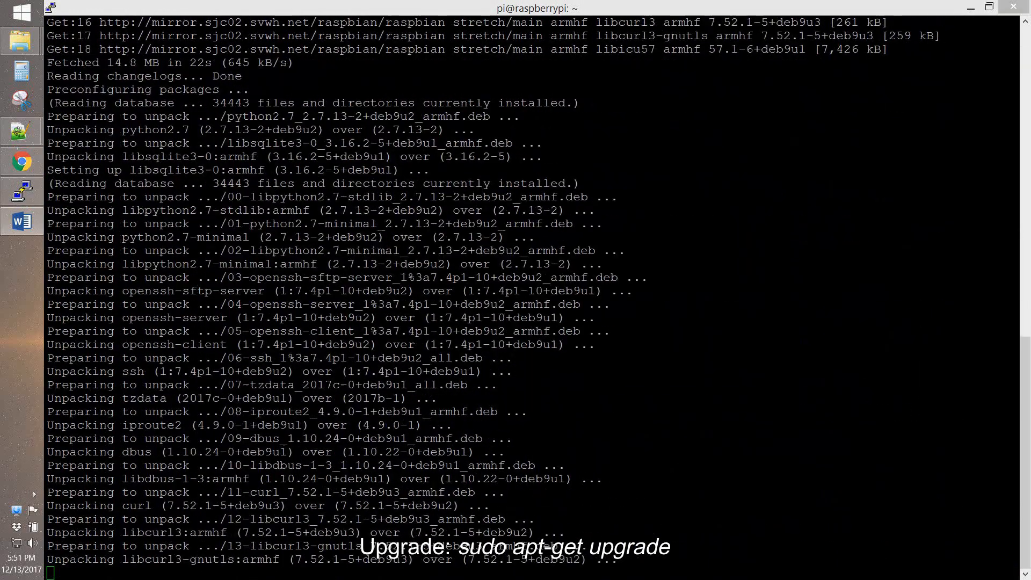
{"action": "type", "text": "sudo nano /etc/wp"}
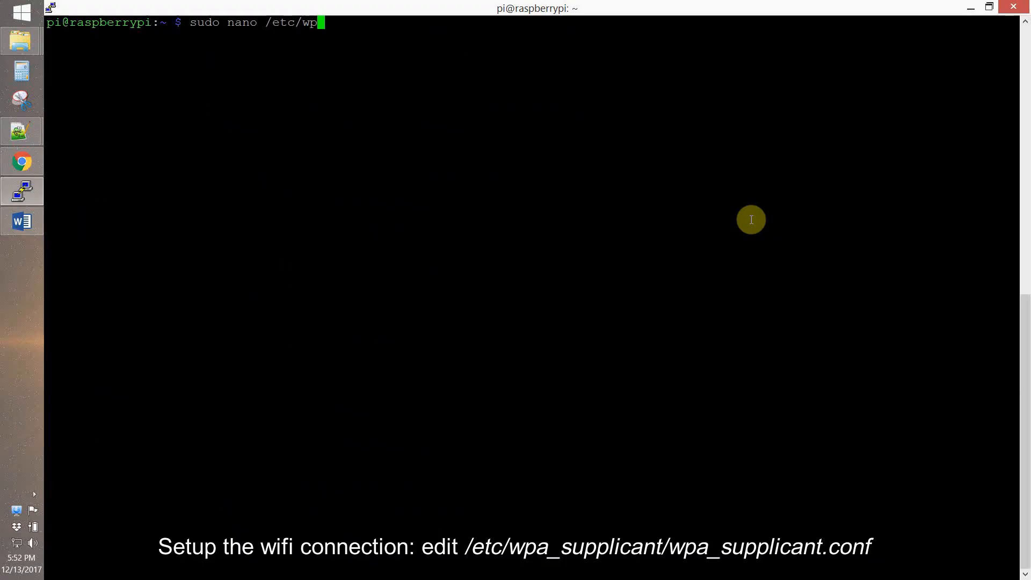
Step: Add a network block with ssid, psk and priority to wpa_supplicant.conf and save it
{"action": "key", "text": "Return"}
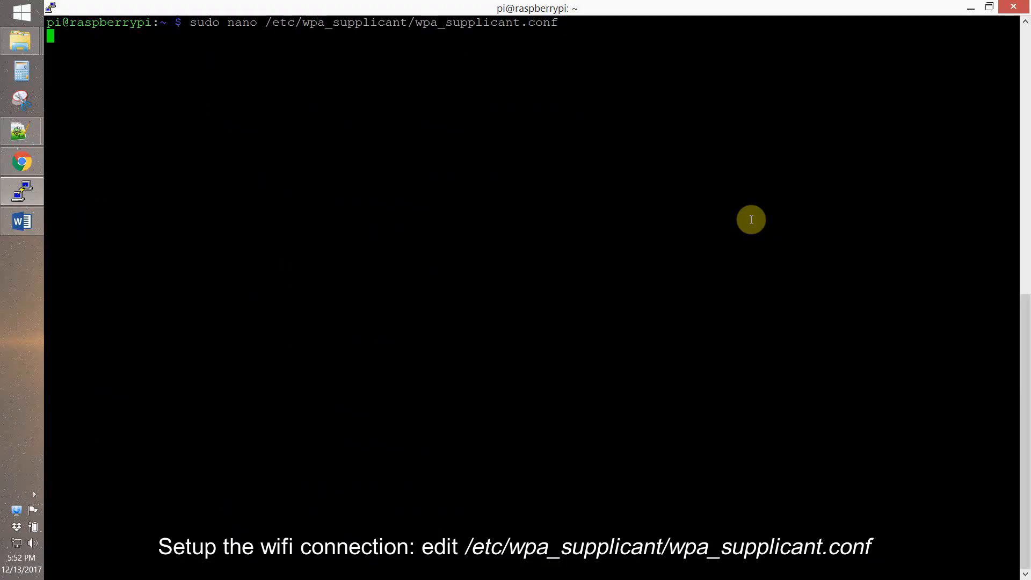
{"action": "key", "text": "Return"}
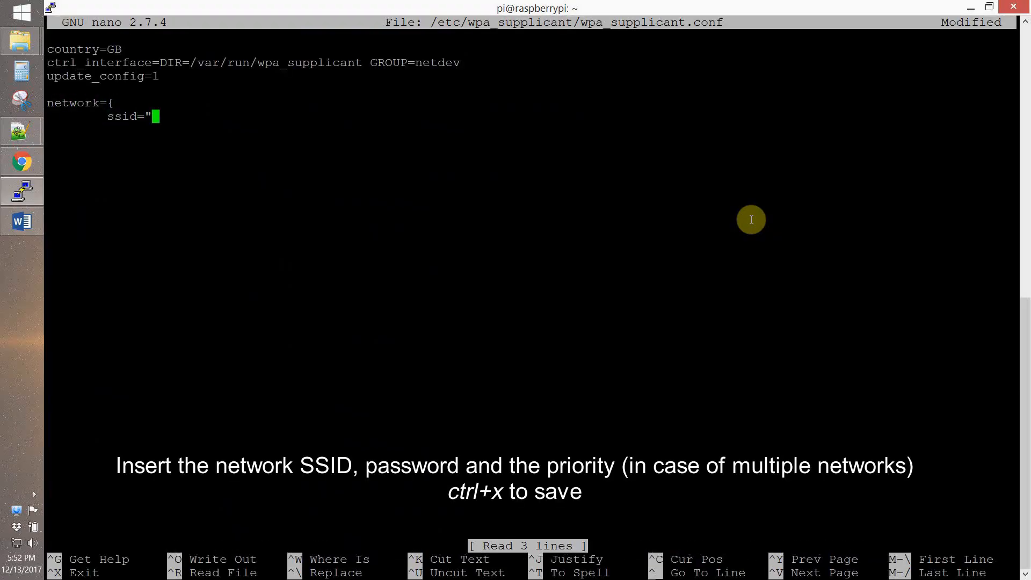
{"action": "type", "text": "yourssid\""}
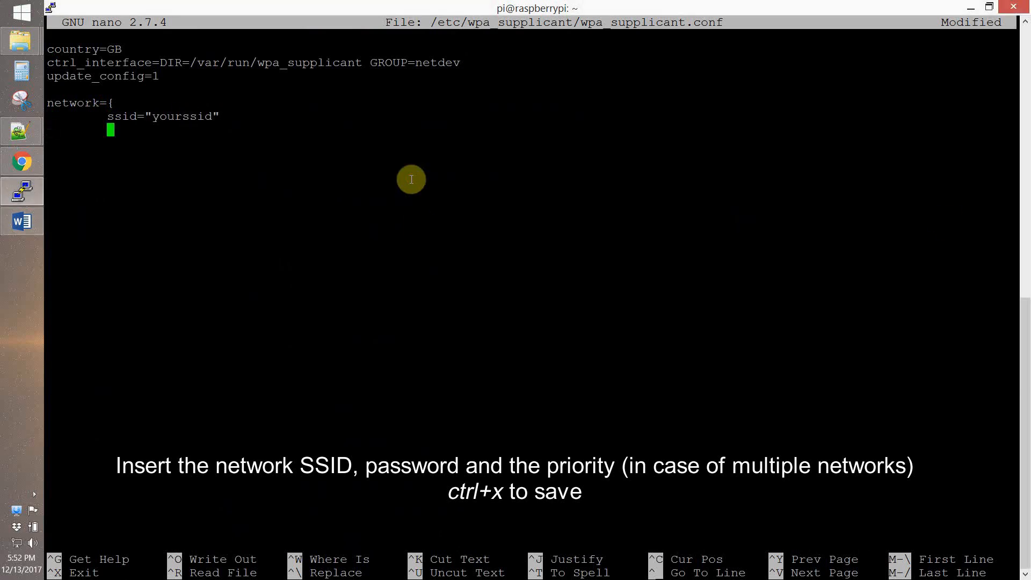
{"action": "type", "text": "psk=\"your_wifi_password\""}
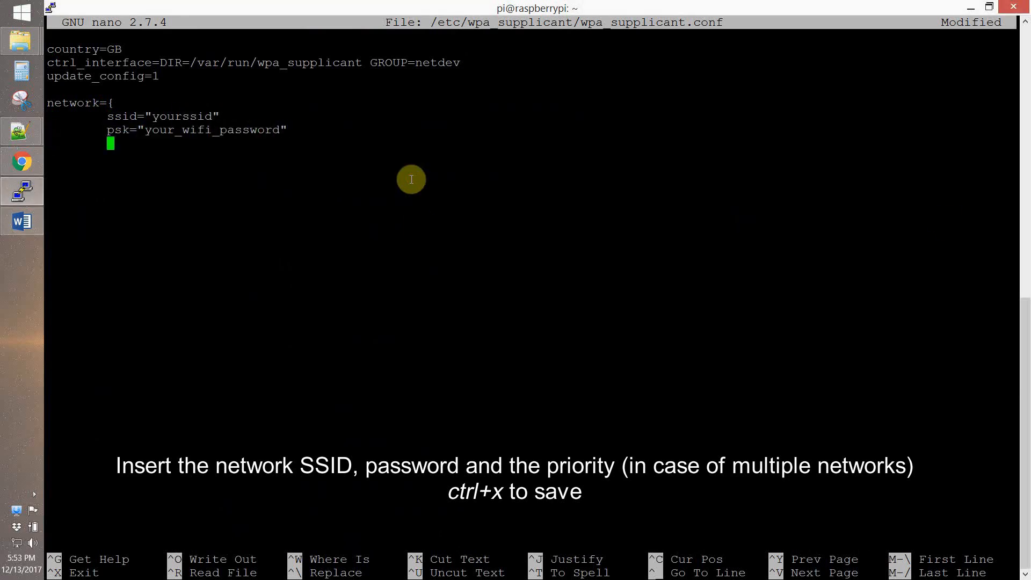
{"action": "type", "text": "priority=number_i_e_"}
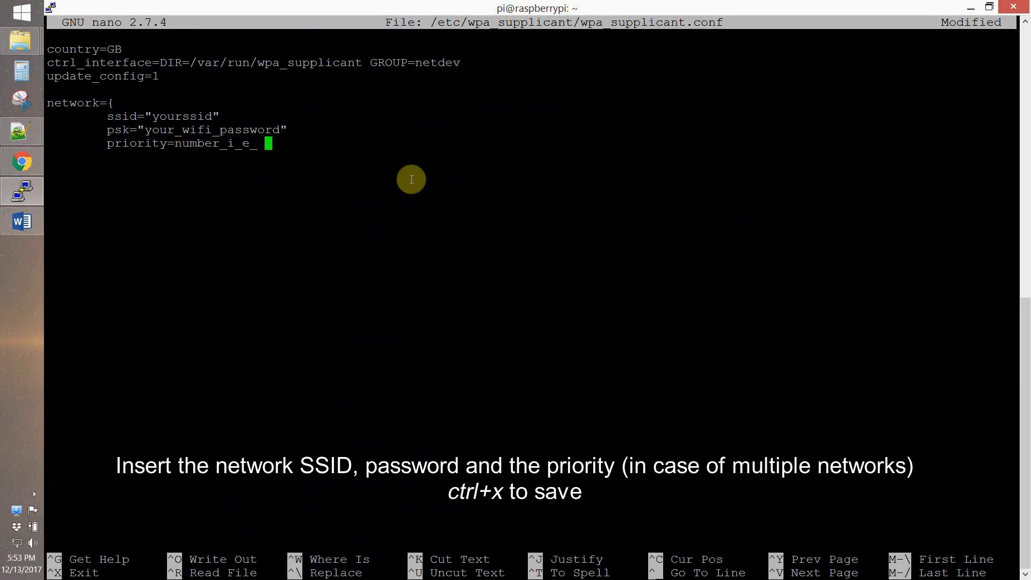
{"action": "key", "text": "ctrl+x"}
{"action": "type", "text": "sudo nano"}
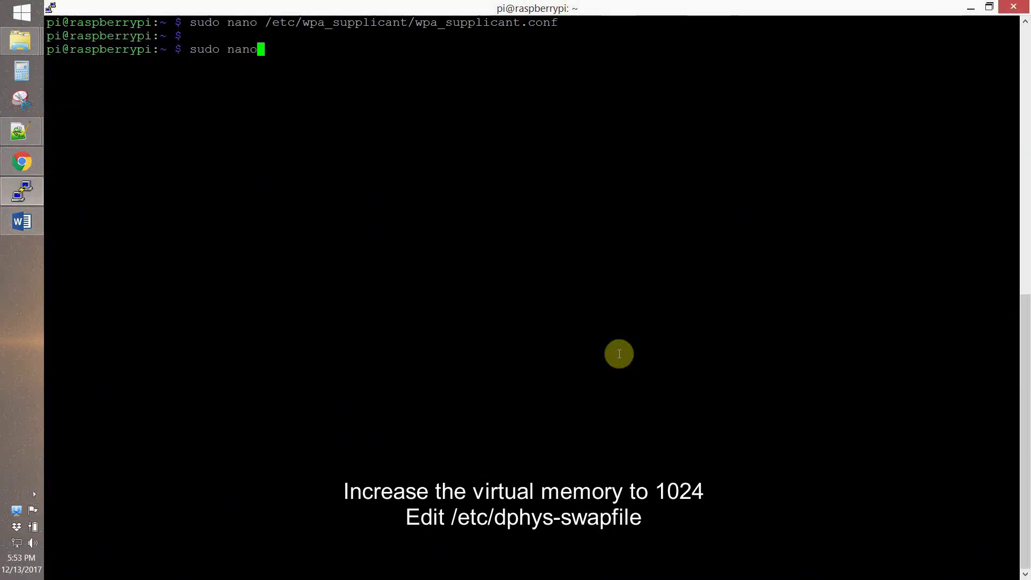
Step: Edit /etc/dphys-swapfile to set CONF_SWAPSIZE=1024 and save the file
{"action": "type", "text": "/etc/dp"}
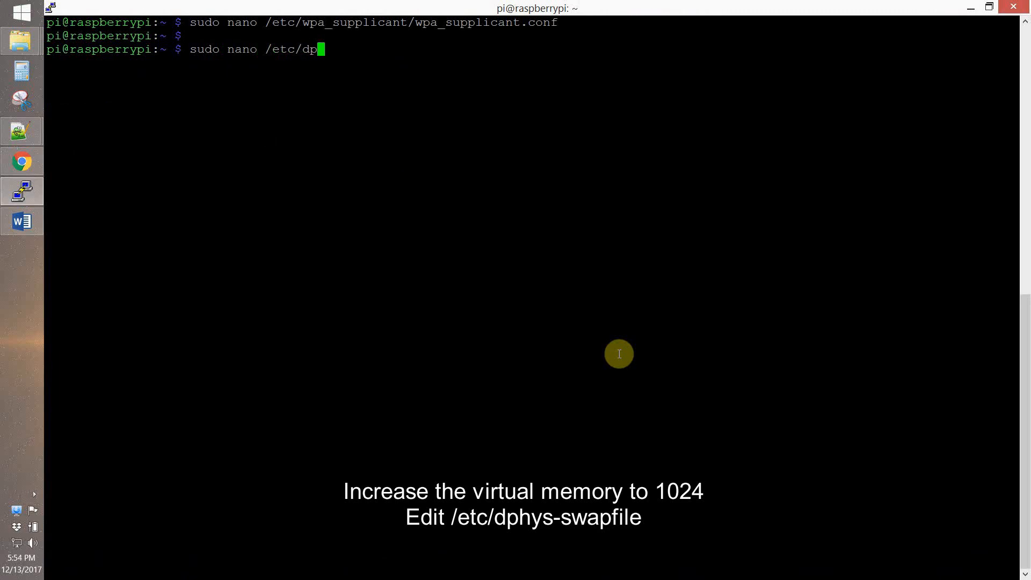
{"action": "key", "text": "Return"}
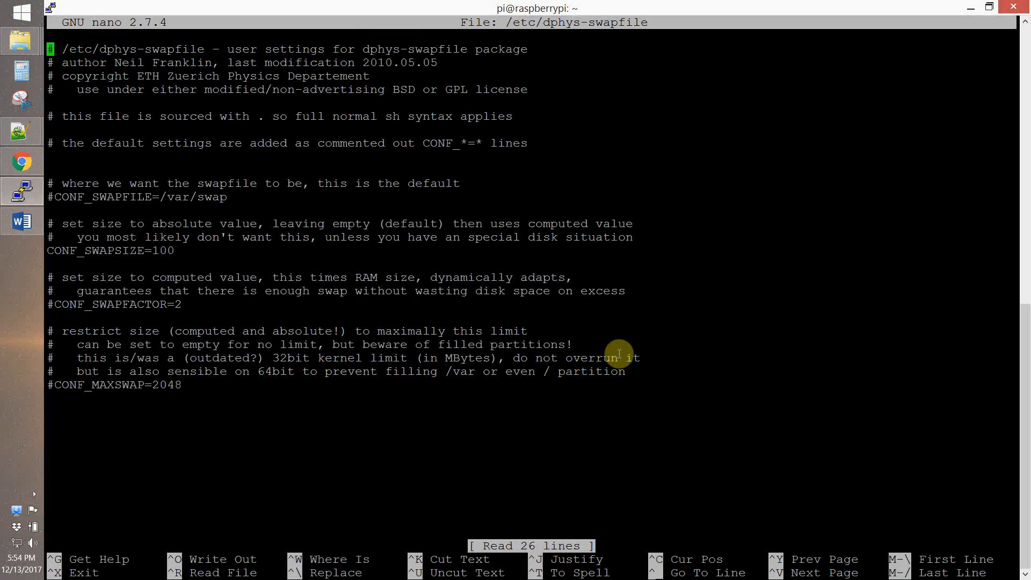
{"action": "key", "text": "BackSpace"}
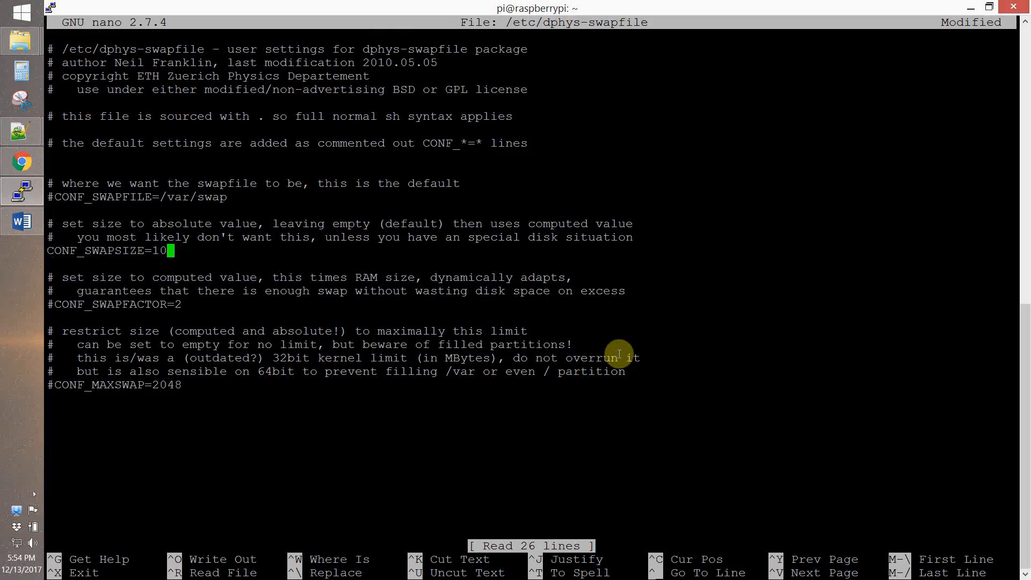
{"action": "key", "text": "ctrl+x"}
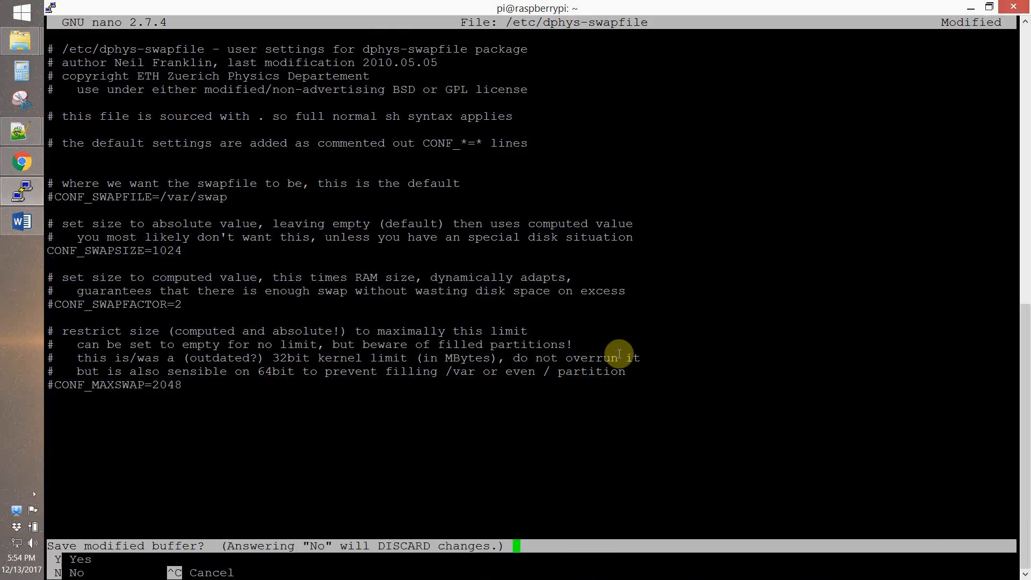
{"action": "key", "text": "y"}
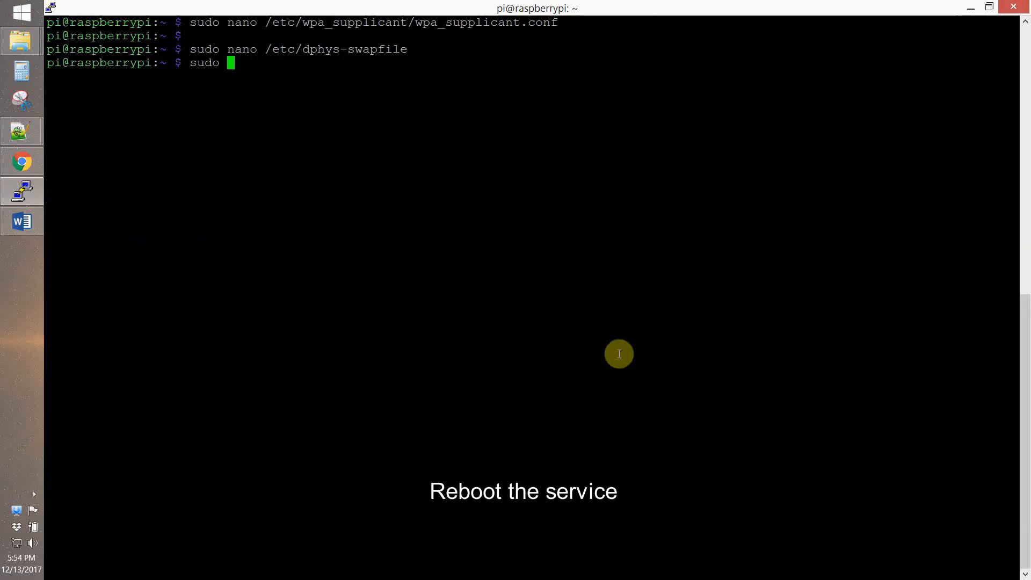
{"action": "type", "text": "/etc/init.d/dp"}
{"action": "type", "text": "sudo nano"}
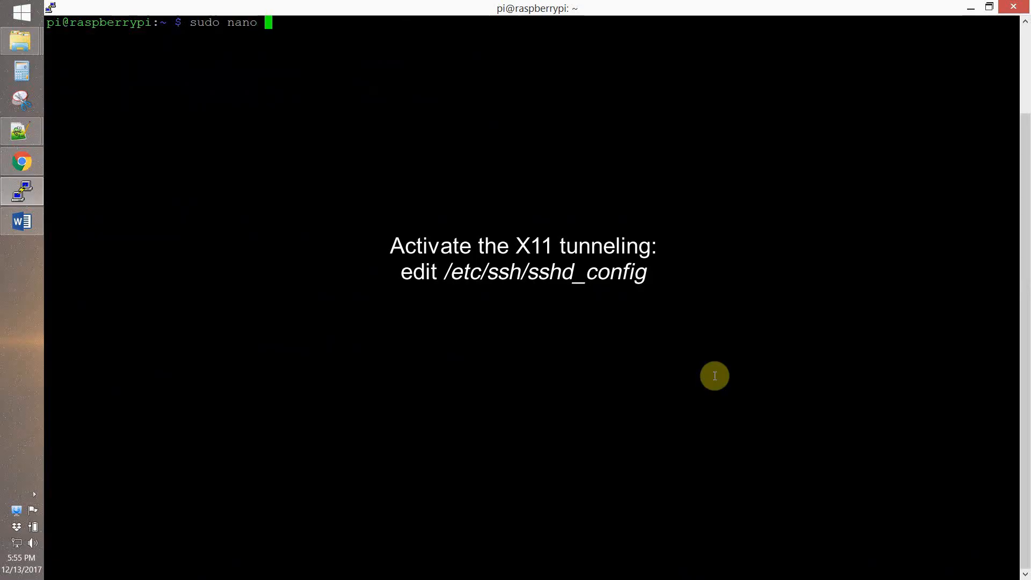
Step: Uncomment X11Forwarding yes in /etc/ssh/sshd_config and save it
{"action": "type", "text": "/etc/ssh/"}
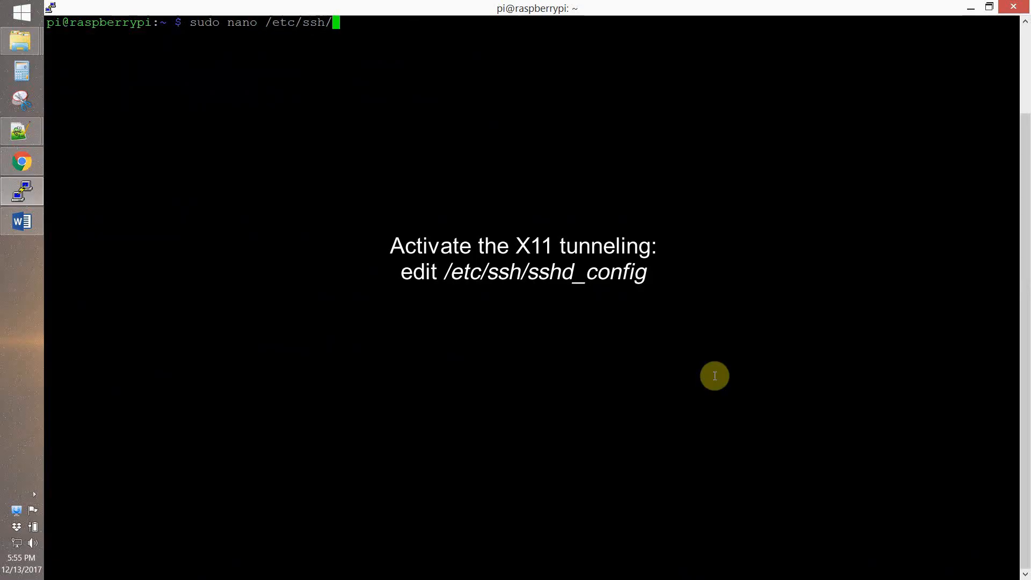
{"action": "key", "text": "Return"}
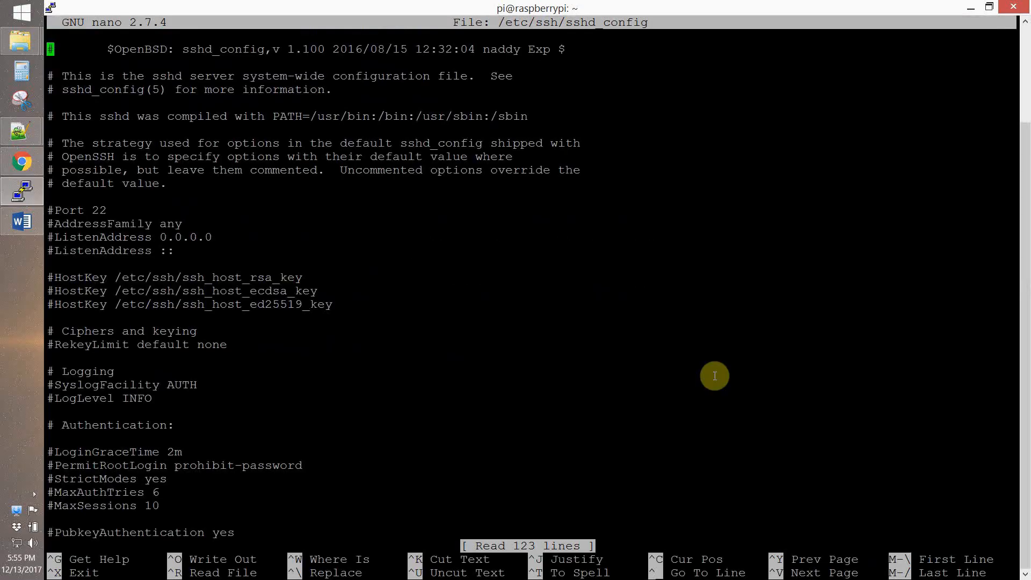
{"action": "scroll", "scroll_direction": "down", "scroll_amount": 3}
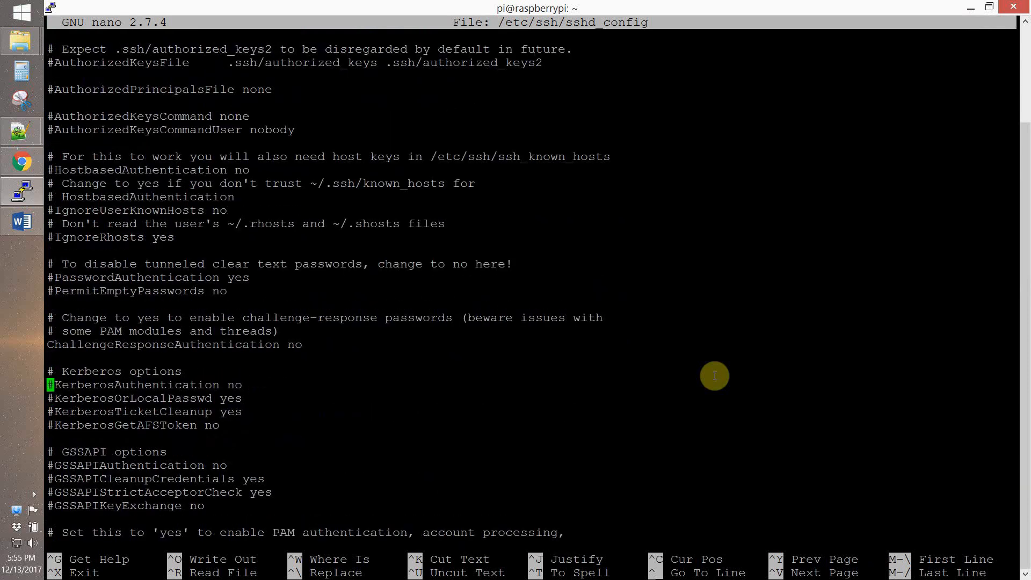
{"action": "scroll", "scroll_direction": "down", "scroll_amount": 3}
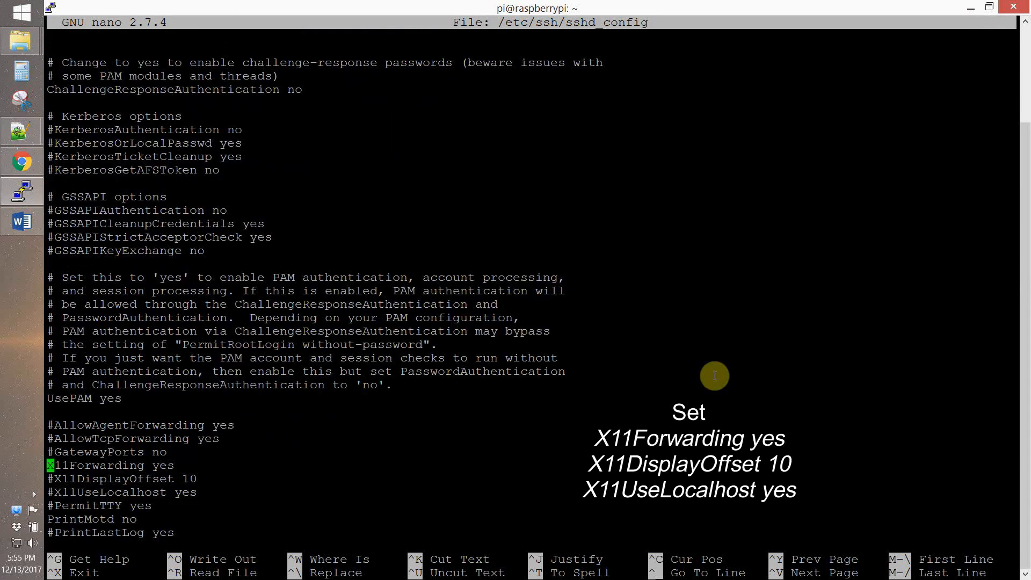
{"action": "key", "text": "ctrl+o"}
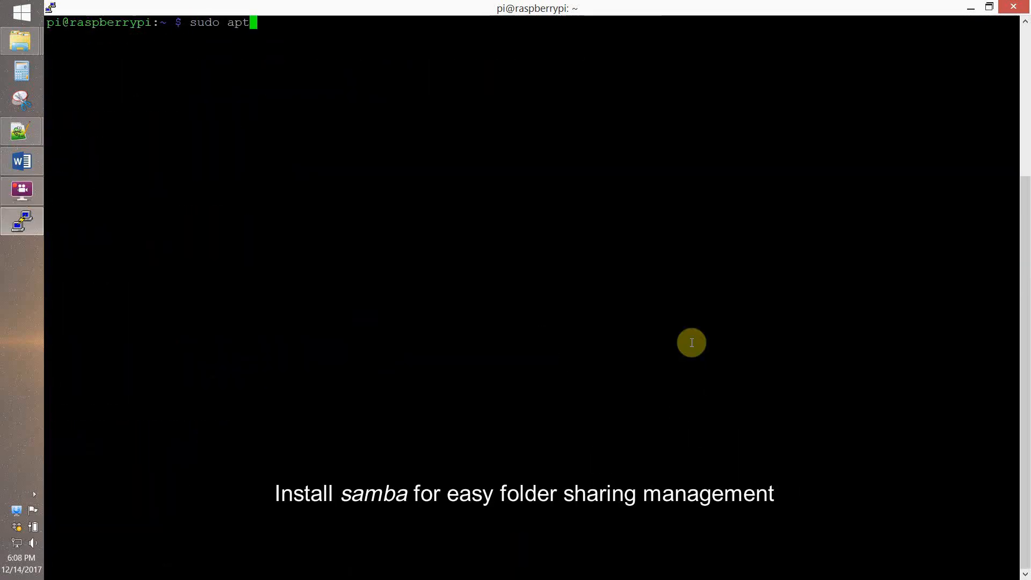
Step: Install samba and samba-common with apt-get
{"action": "type", "text": "-get install samba samba-common"}
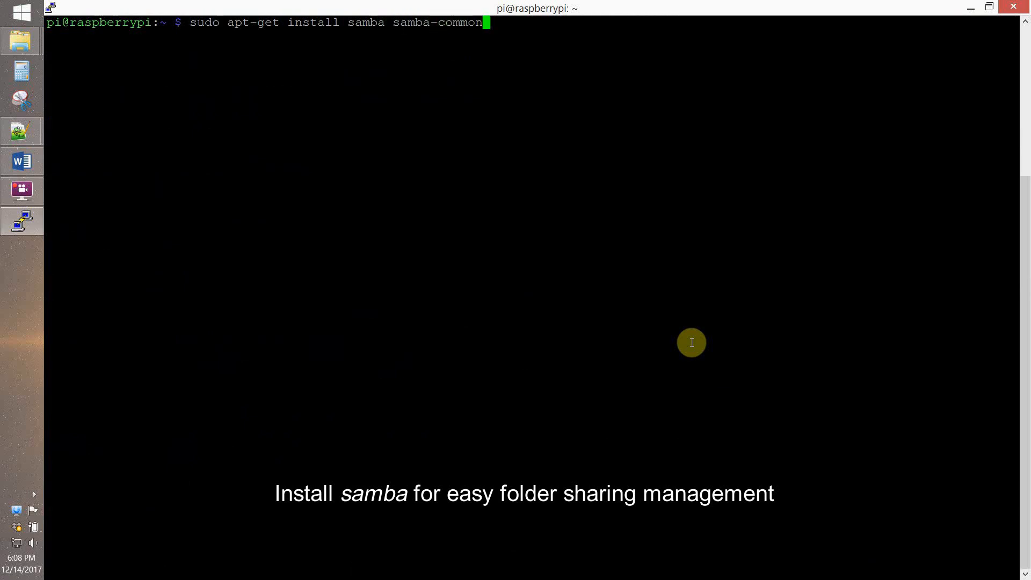
{"action": "key", "text": "Return"}
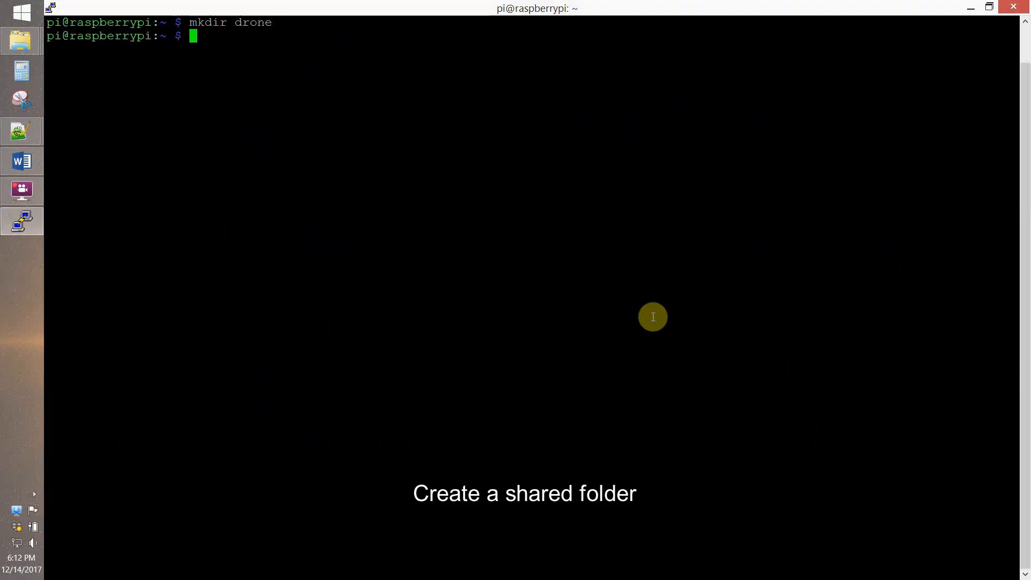
Step: Edit /etc/samba/smb.conf to enable wins support and add a [pidrone] share for drone; save
{"action": "type", "text": "sudo nano /etc/samba/s"}
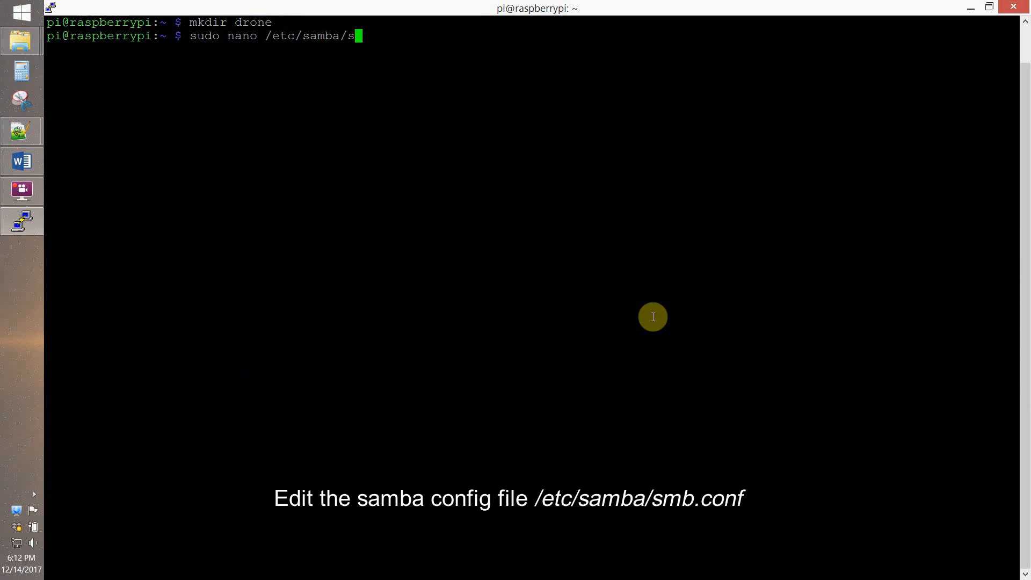
{"action": "key", "text": "Return"}
{"action": "type", "text": "netbios name = raspberrypi"}
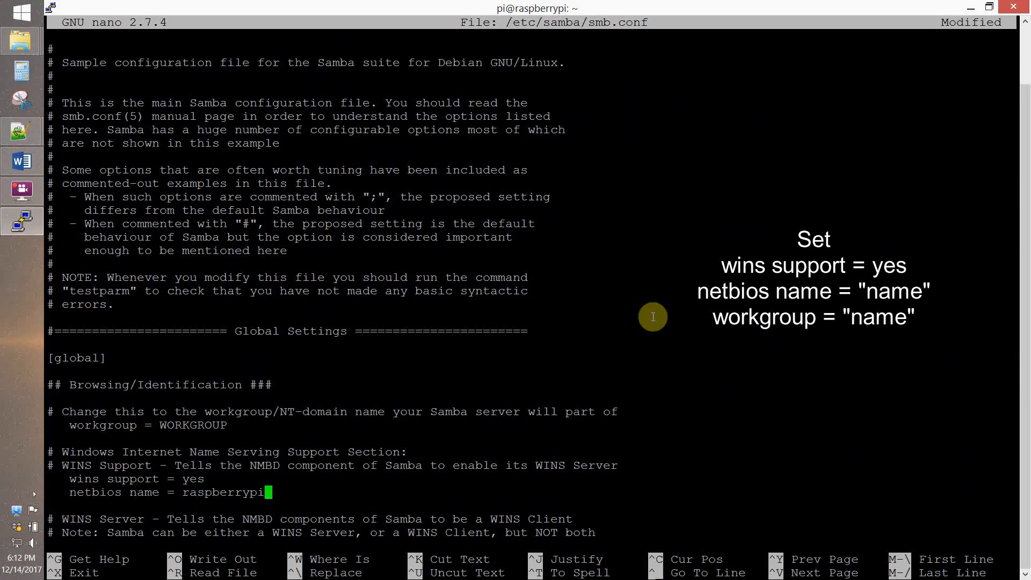
{"action": "scroll", "scroll_direction": "down", "scroll_amount": 3}
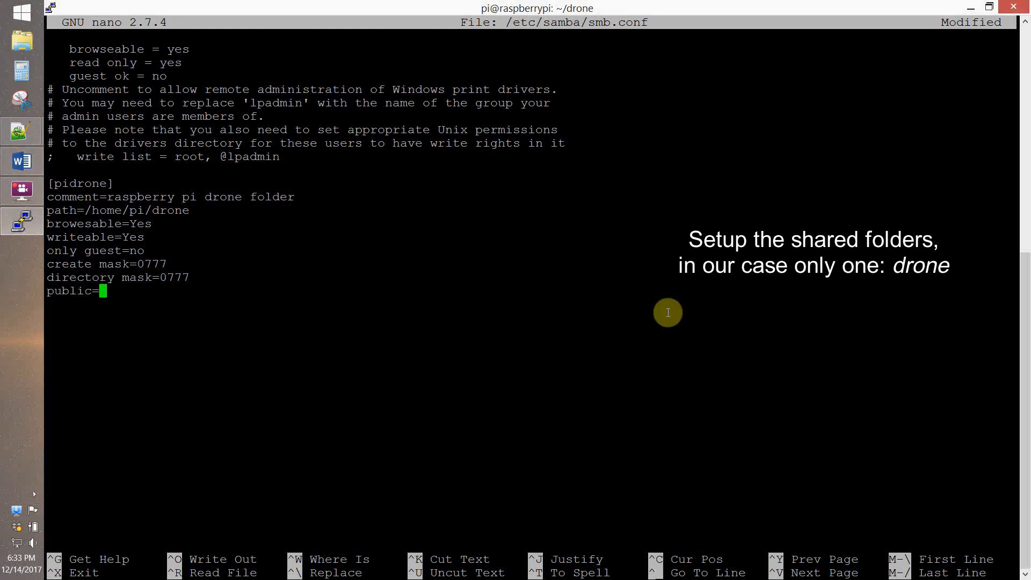
{"action": "key", "text": "ctrl+x"}
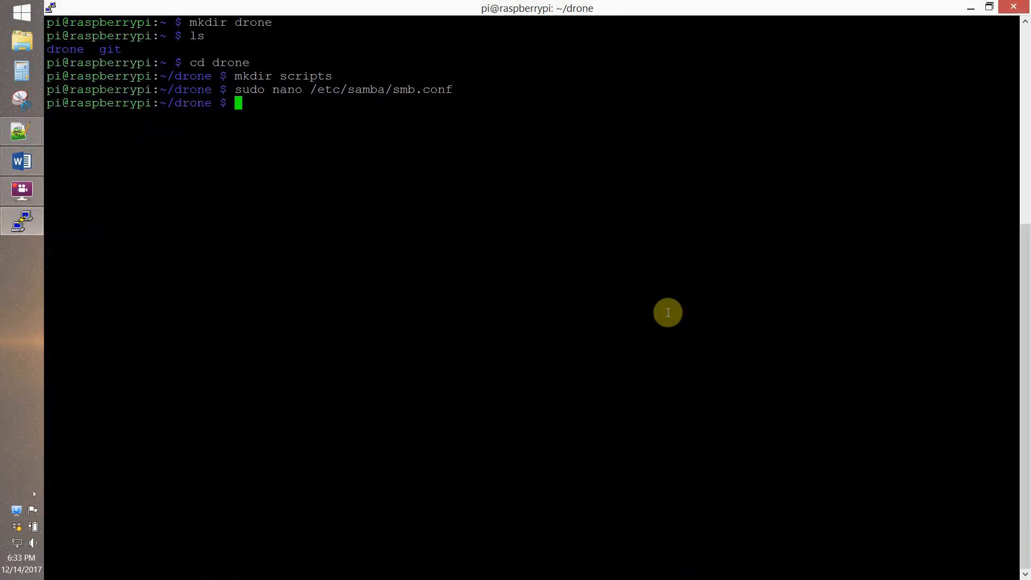
Step: Add a Samba password for pi with smbpasswd and test creating a file in the scripts share
{"action": "type", "text": "sudo smbpasswd -a pi"}
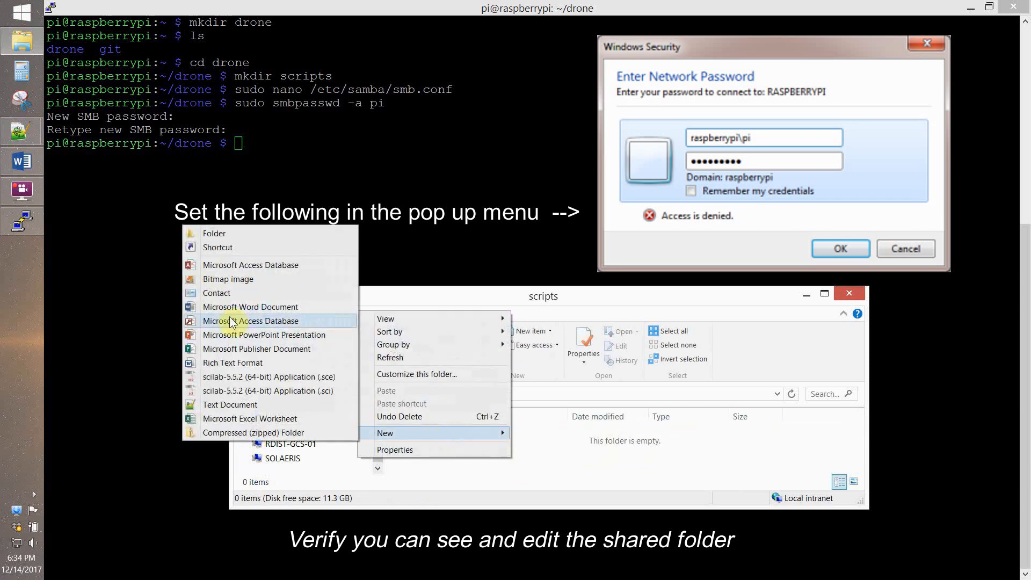
{"action": "left_click", "coordinate": [230, 405]}
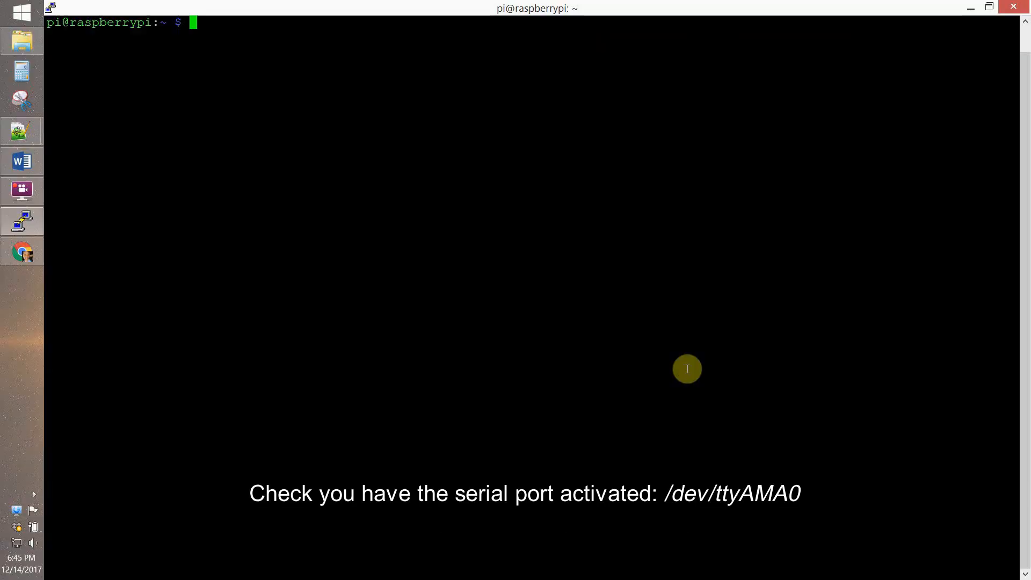
Step: List /dev/tty* devices, then append enable_uart=1 and init_uart_clock=64000000 to /boot/config.txt
{"action": "key", "text": "Return"}
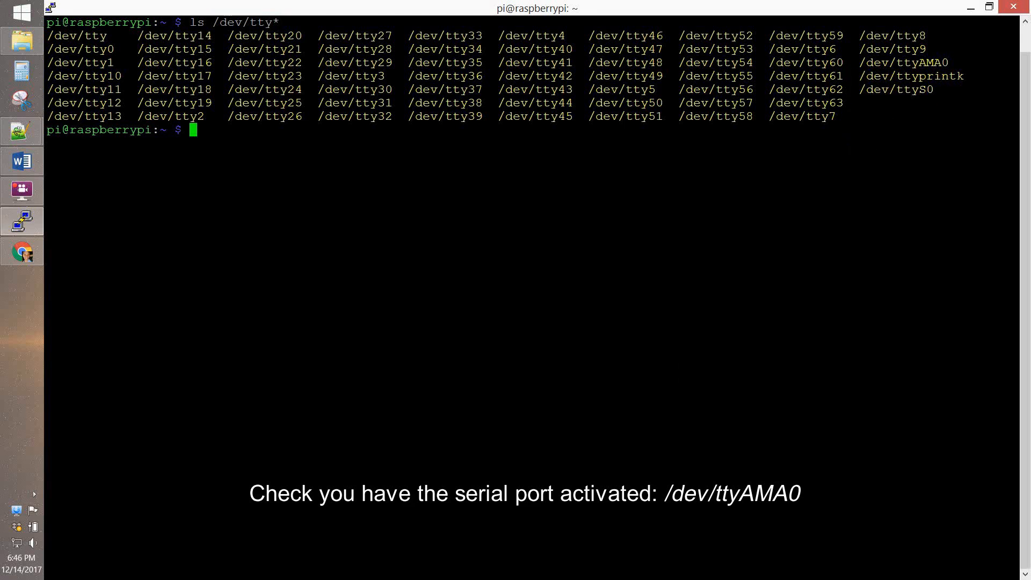
{"action": "type", "text": "sudo nano /b"}
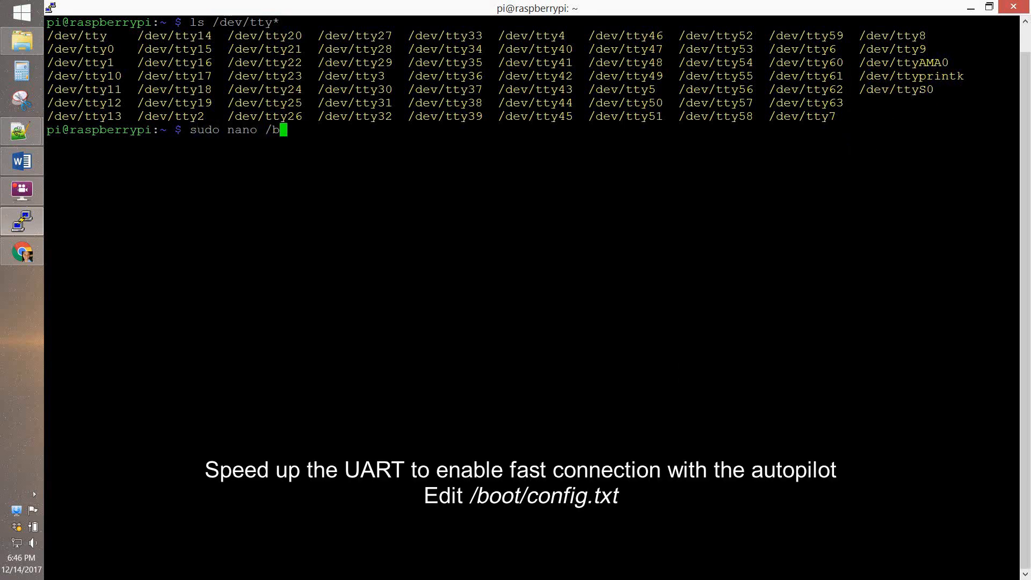
{"action": "type", "text": "oot/config.txt"}
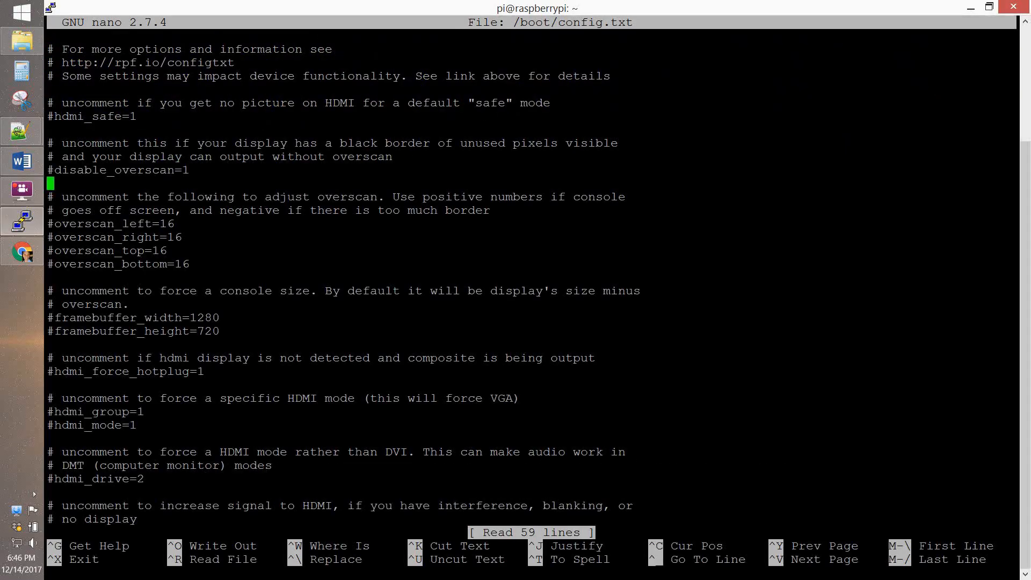
{"action": "scroll", "scroll_direction": "down", "scroll_amount": 3}
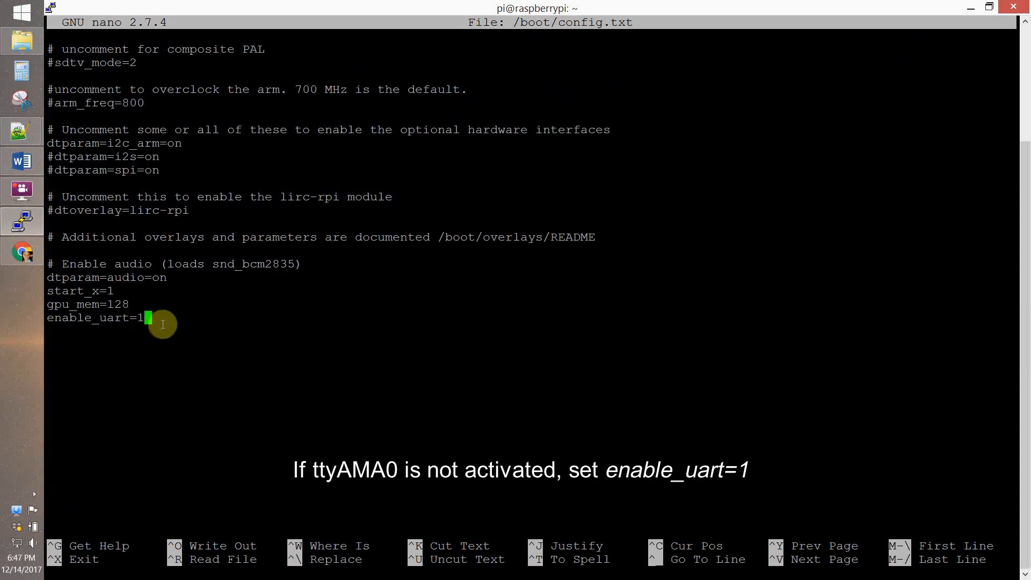
{"action": "type", "text": "init_uart_clock="}
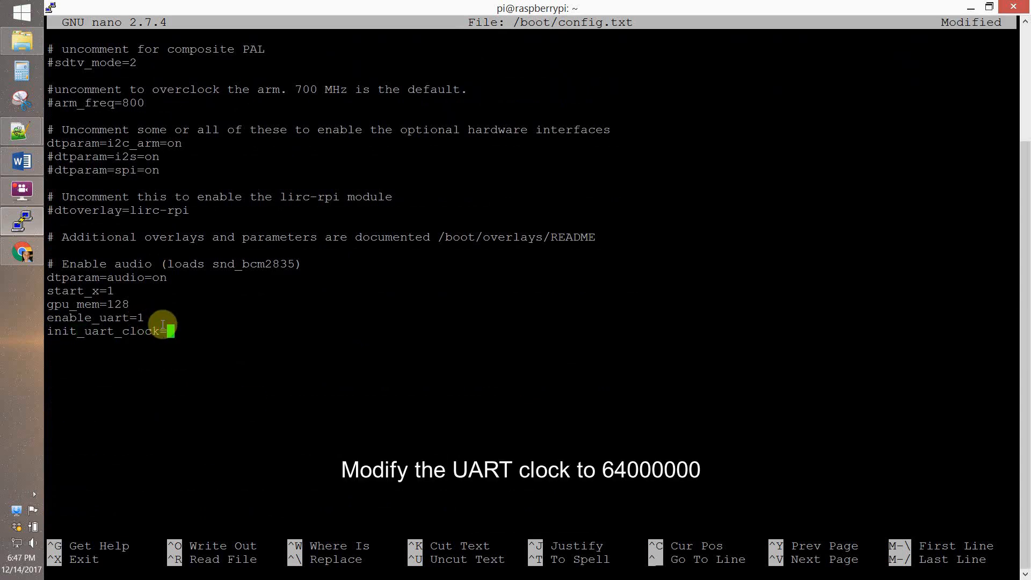
{"action": "type", "text": "64000000"}
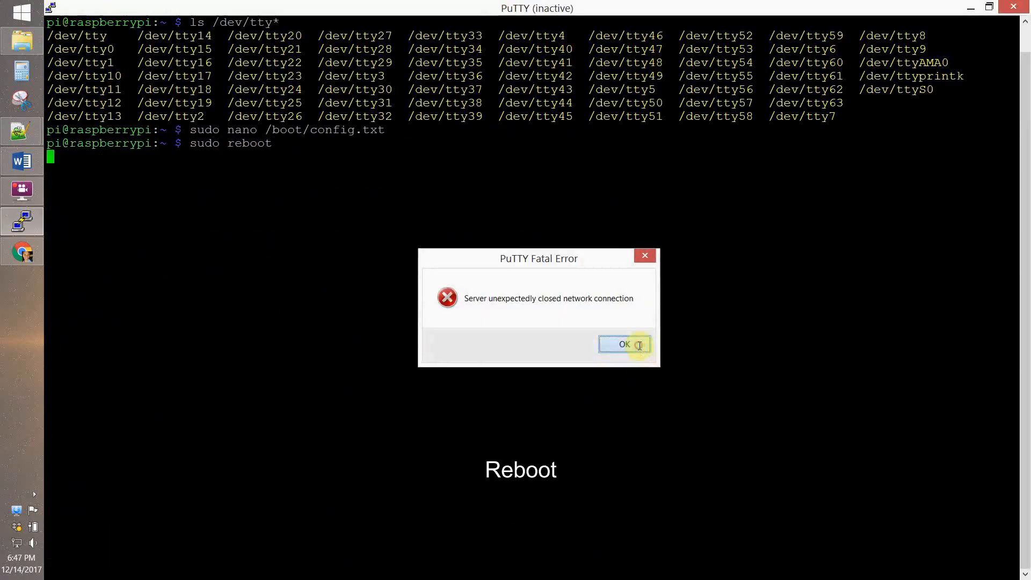
Step: Dismiss the lost-connection error and run sudo stty -F /dev/ttyAMA0 1500000
{"action": "left_click", "coordinate": [624, 345]}
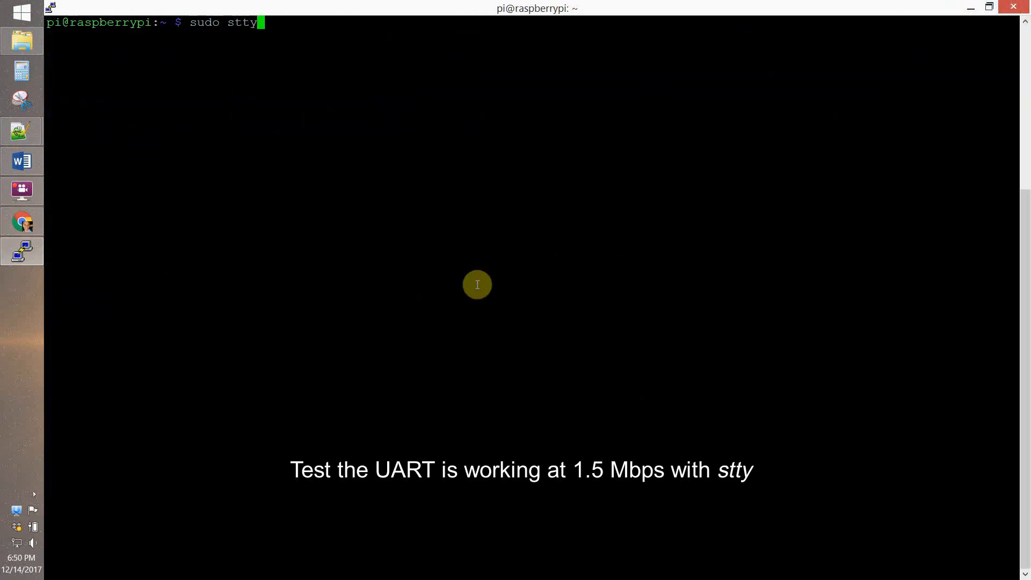
{"action": "type", "text": "-F /dev/"}
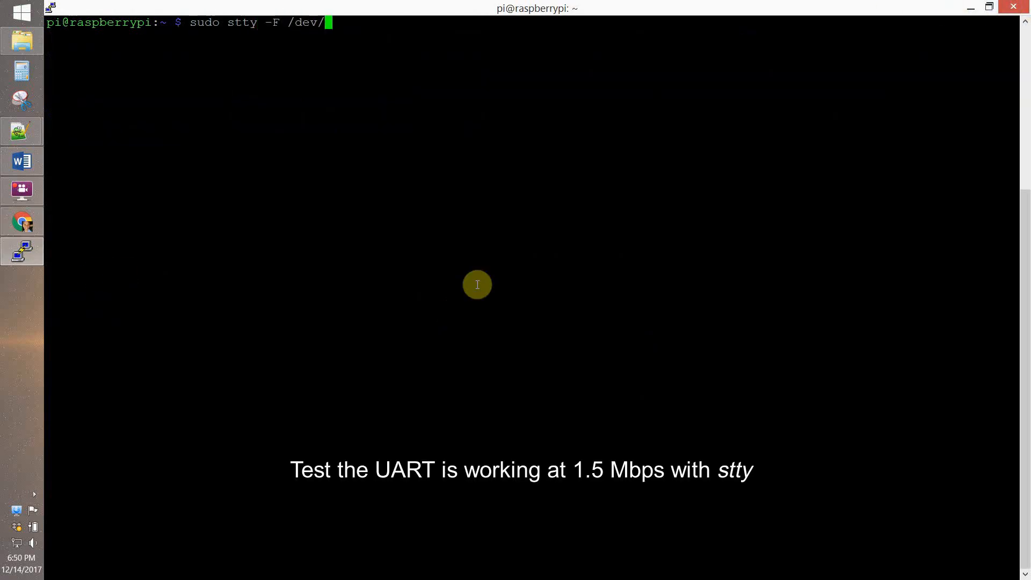
{"action": "type", "text": "ttyAMA0 150"}
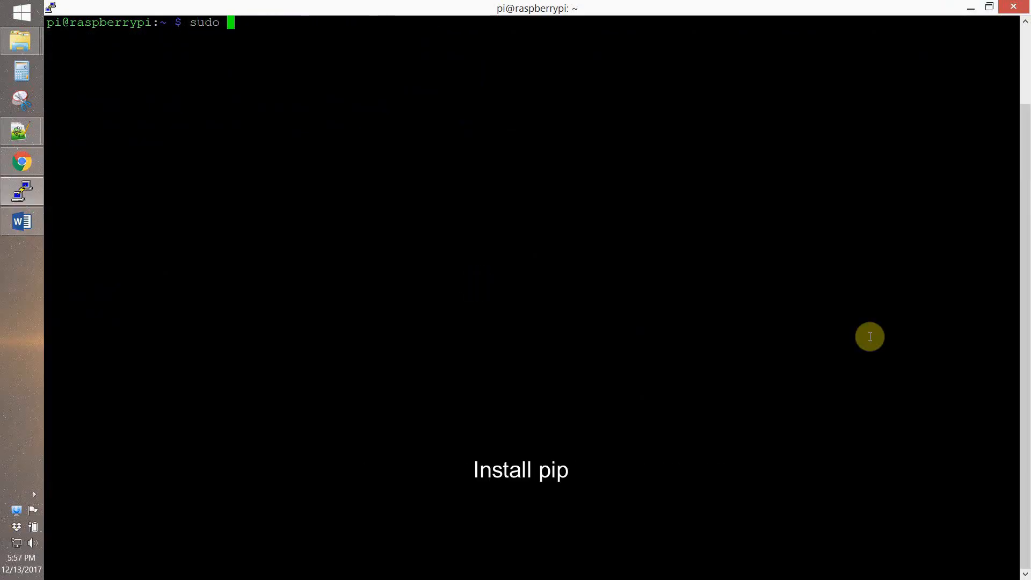
Step: Install python-pip via apt-get (answering Y), then install the future package with pip
{"action": "type", "text": "apt-"}
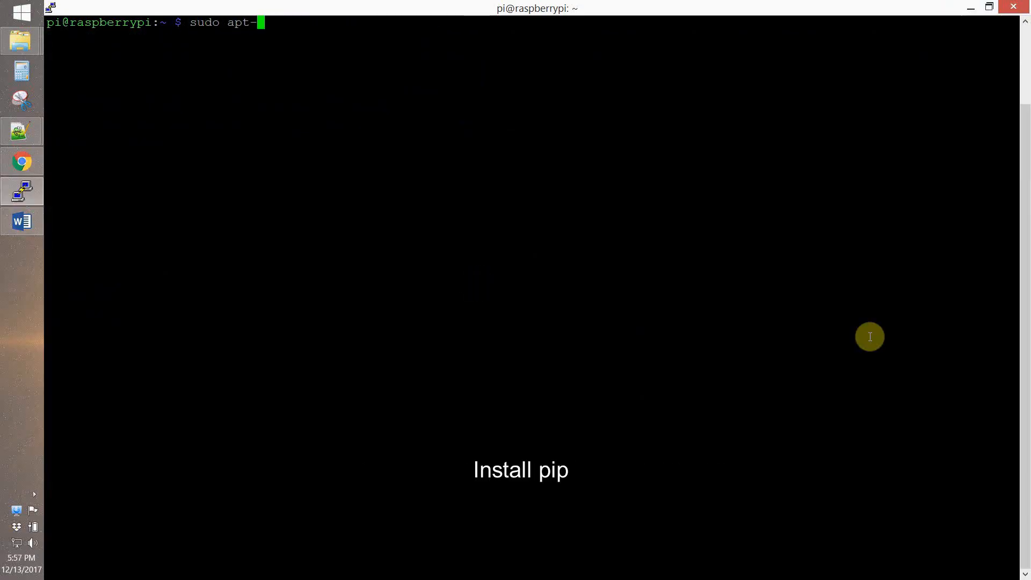
{"action": "type", "text": "get install py"}
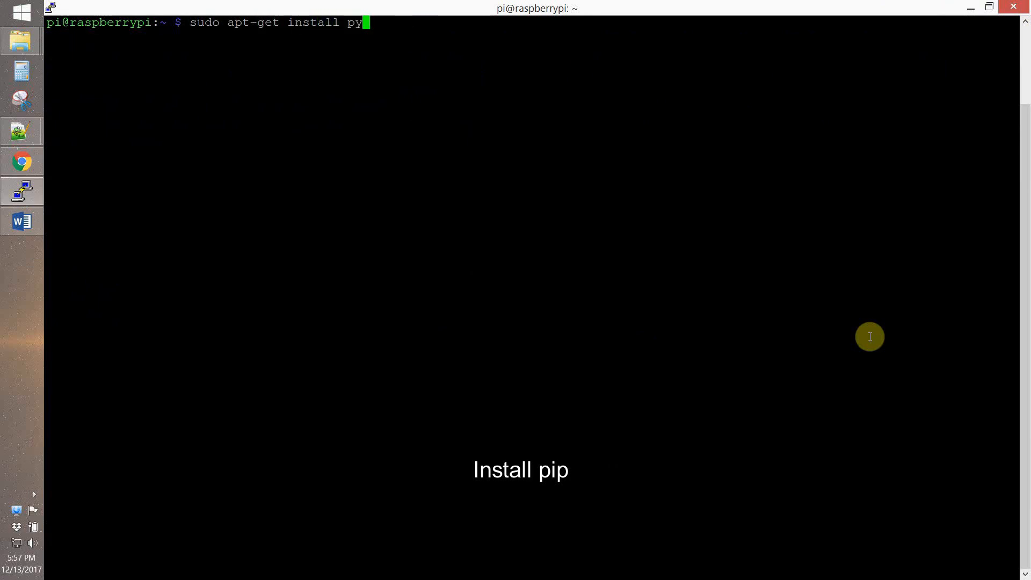
{"action": "type", "text": "thon-pip"}
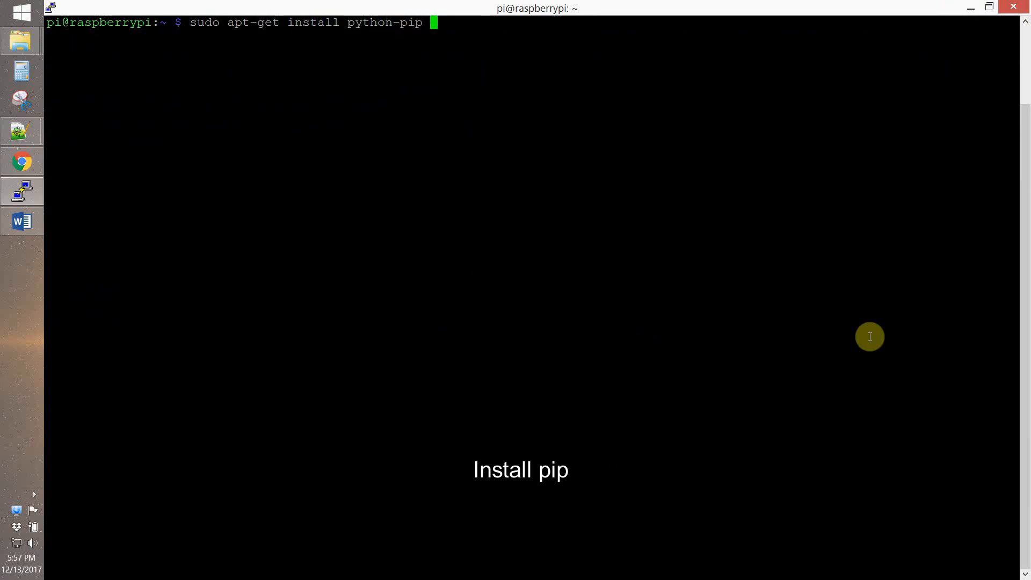
{"action": "key", "text": "Return"}
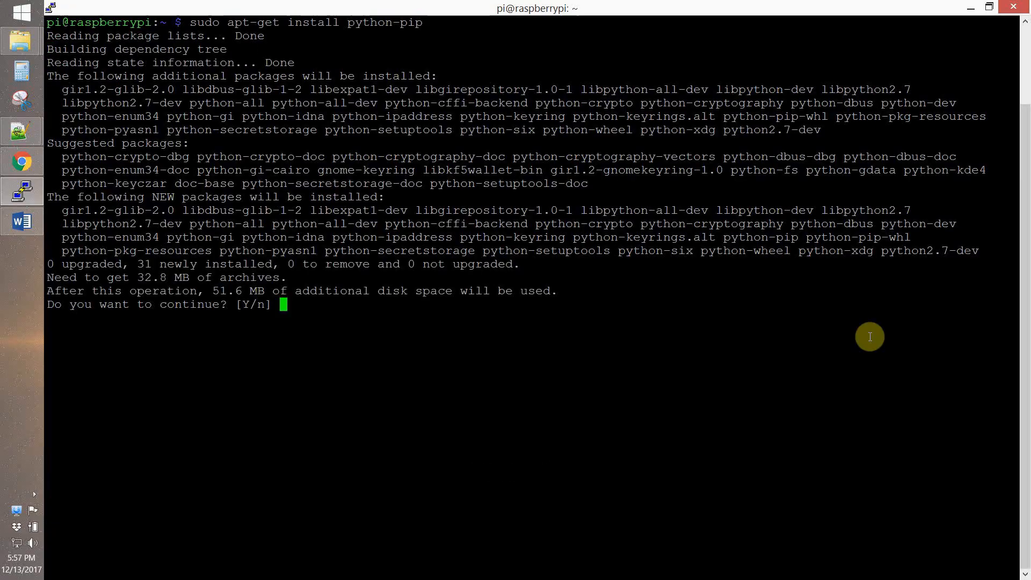
{"action": "type", "text": "Y"}
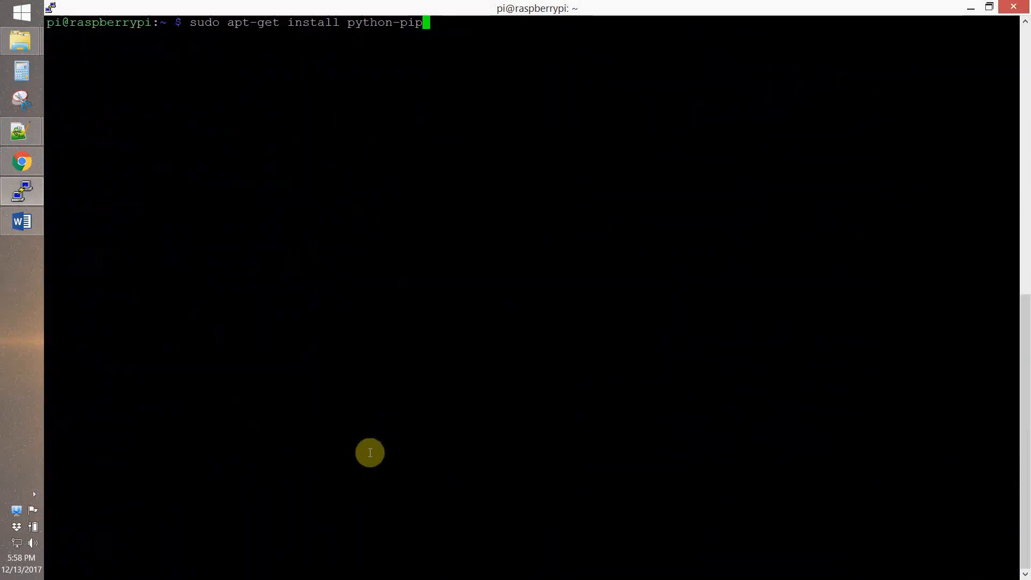
{"action": "key", "text": "Return"}
{"action": "type", "text": "sudo pip install future"}
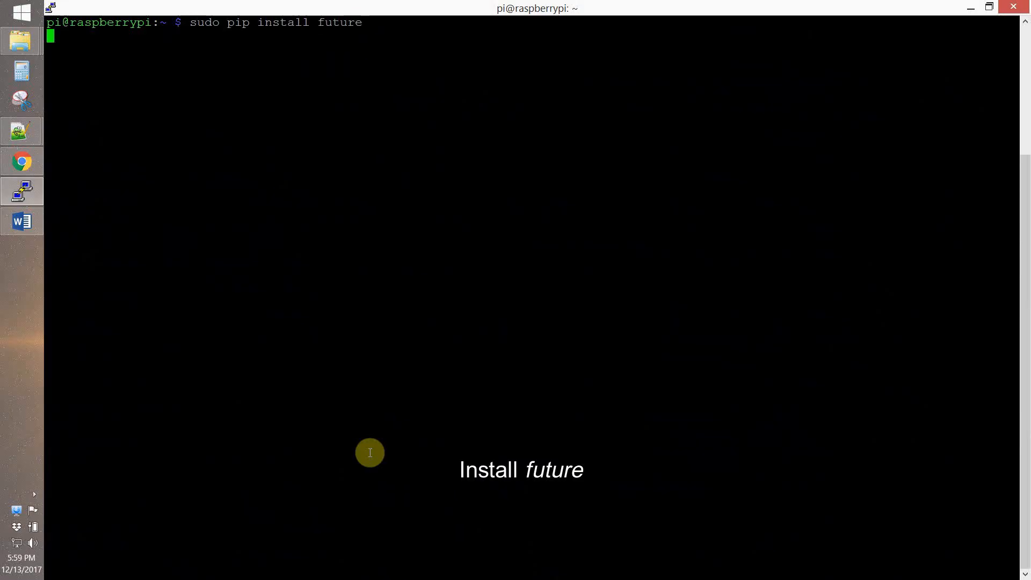
{"action": "key", "text": "Return"}
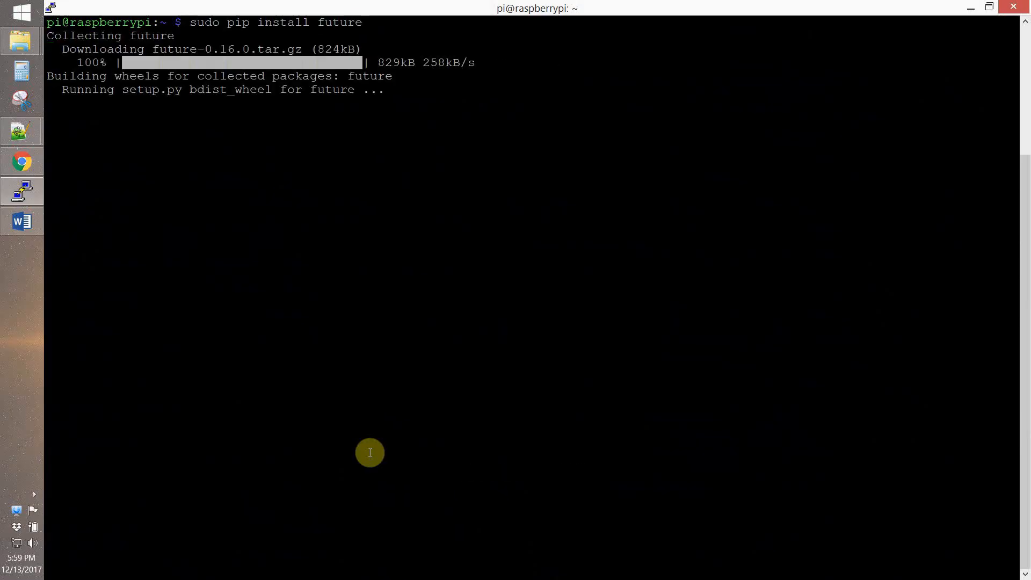
Step: Start apt-get installing screen, python-wxgtk2.8, matplotlib, opencv, numpy, libxml2-dev and libxslt
{"action": "type", "text": "sudo apt-get install"}
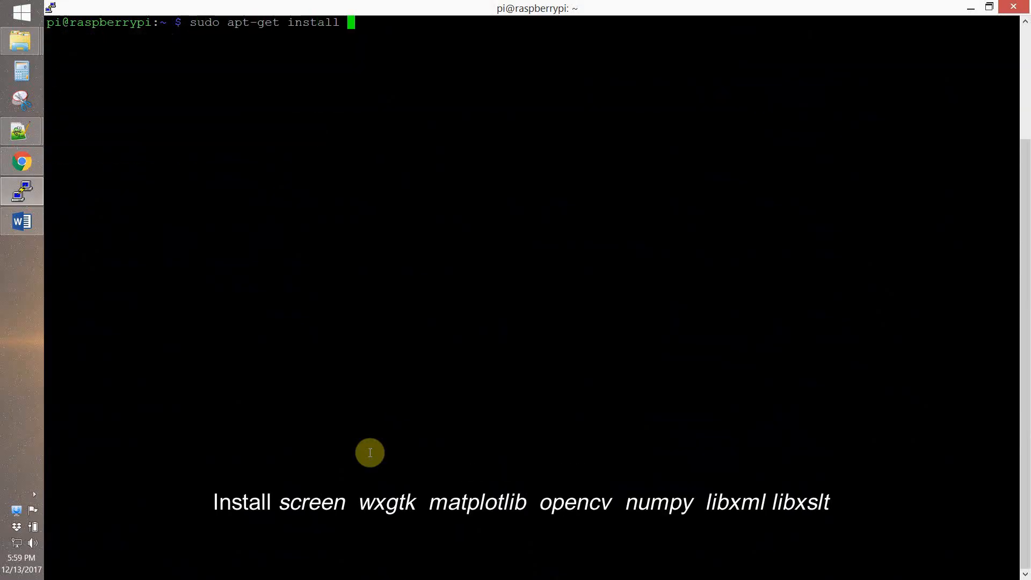
{"action": "type", "text": "screen python-wxgtk"}
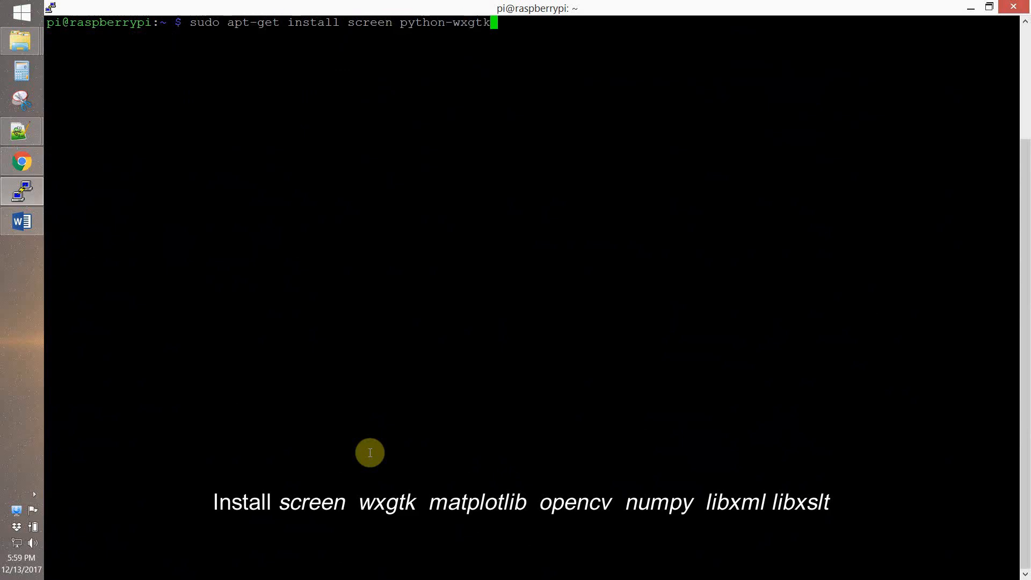
{"action": "type", "text": "2.8 python-matplotlib python-open"}
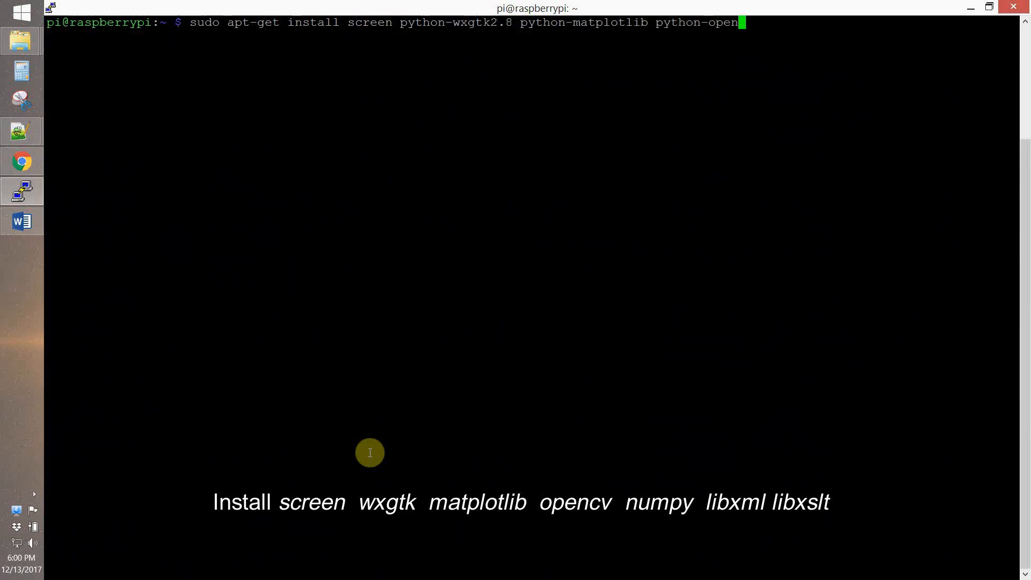
{"action": "type", "text": "cv python-numpy"}
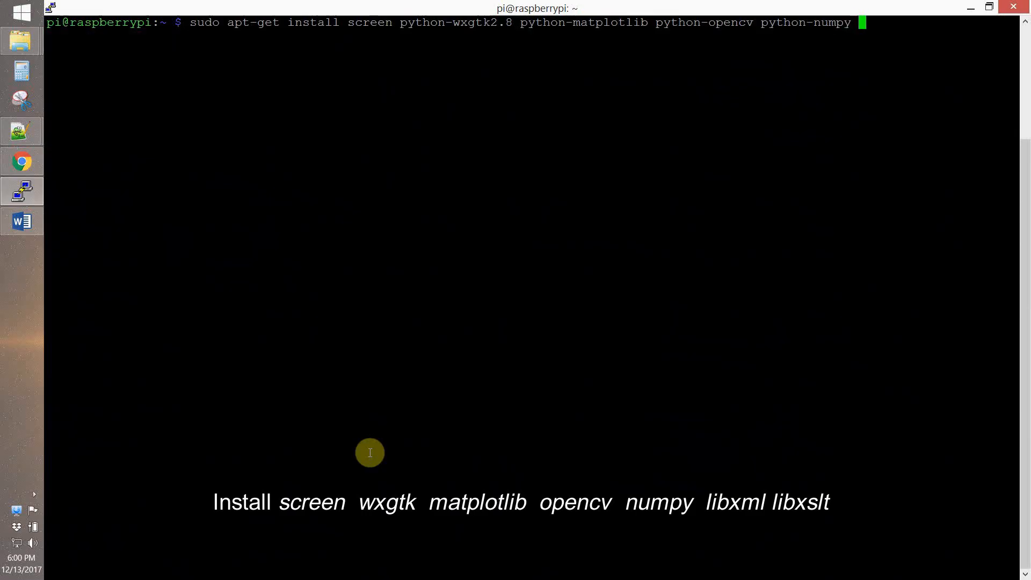
{"action": "type", "text": "libxml2-dev libxsl"}
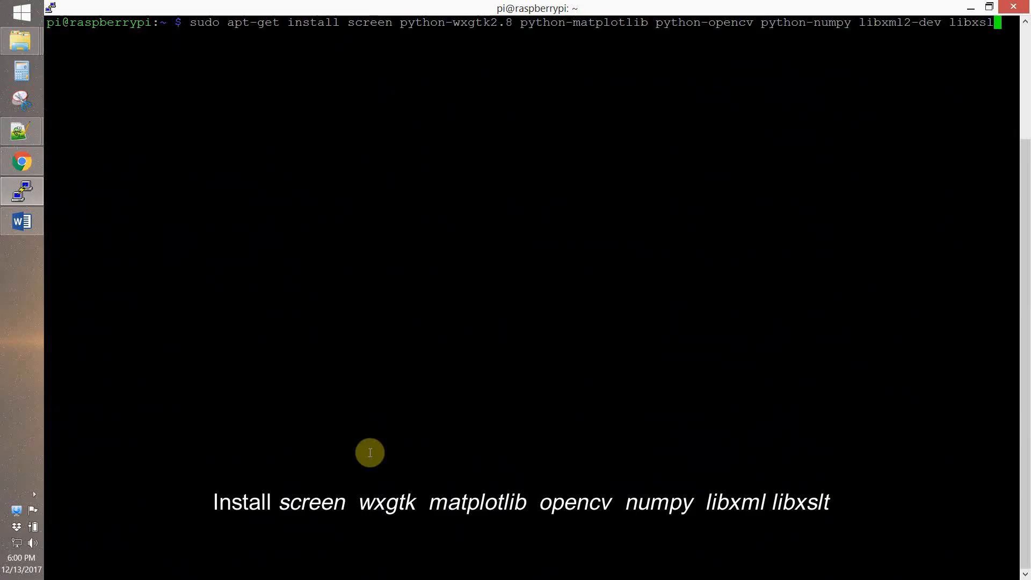
{"action": "key", "text": "Return"}
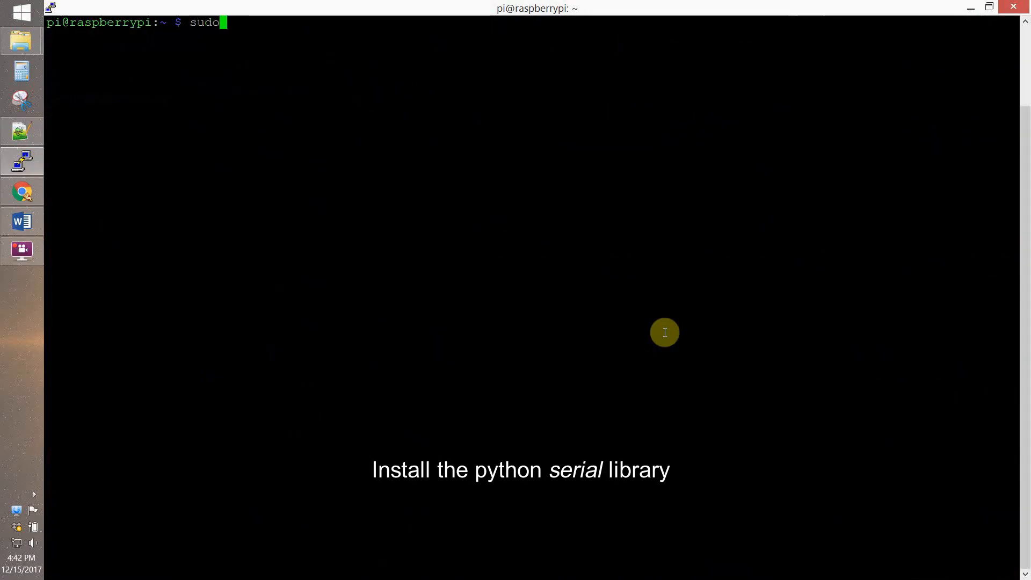
Step: Install pyserial with pip, then install git with apt-get
{"action": "type", "text": "pip install"}
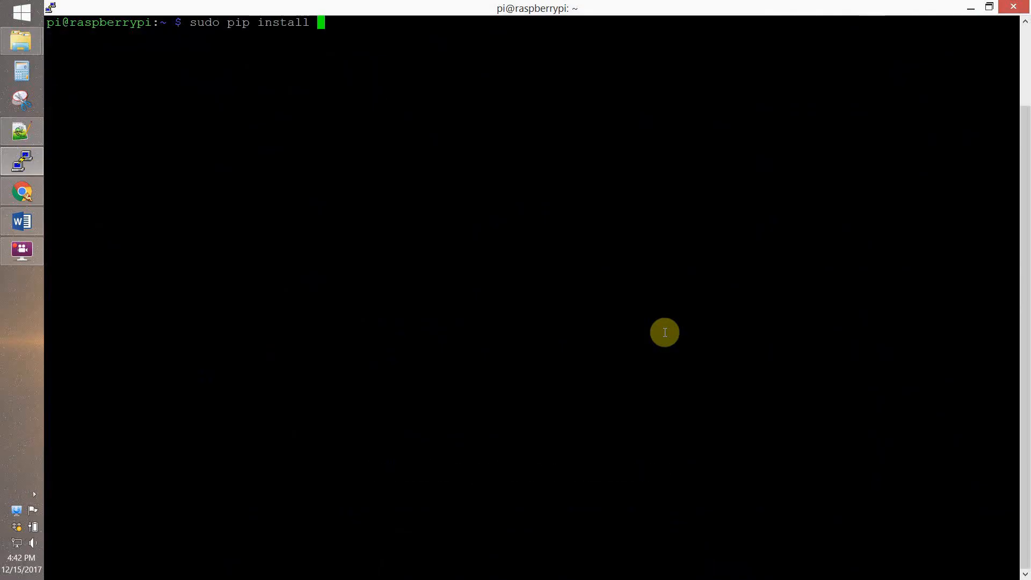
{"action": "type", "text": "pyserial"}
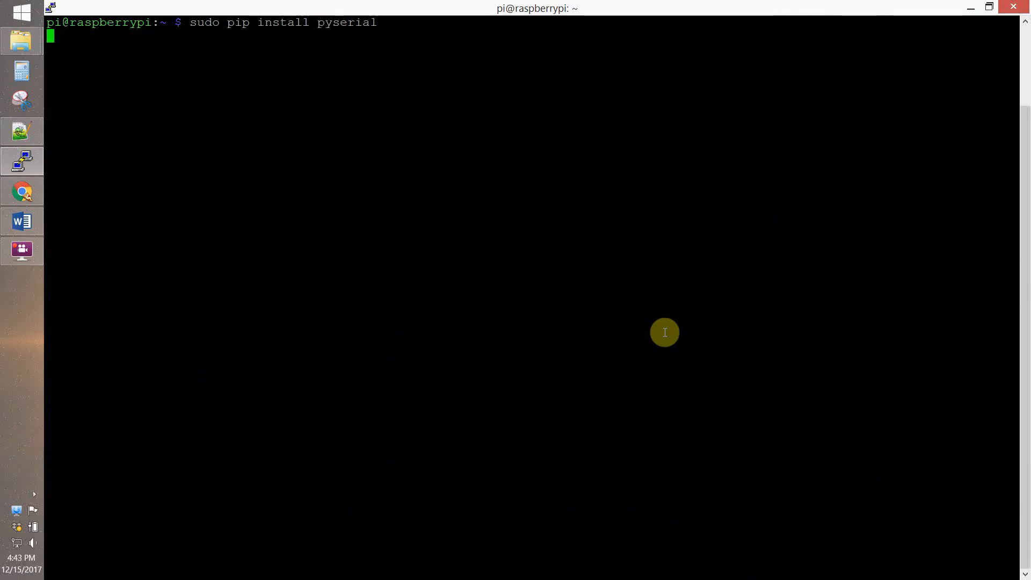
{"action": "key", "text": "Return"}
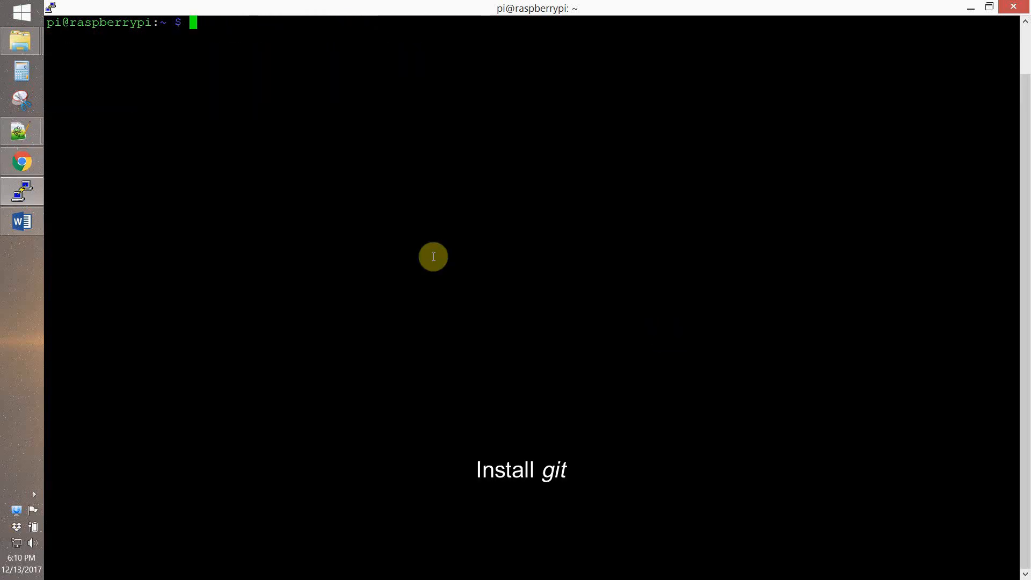
{"action": "type", "text": "sudo a"}
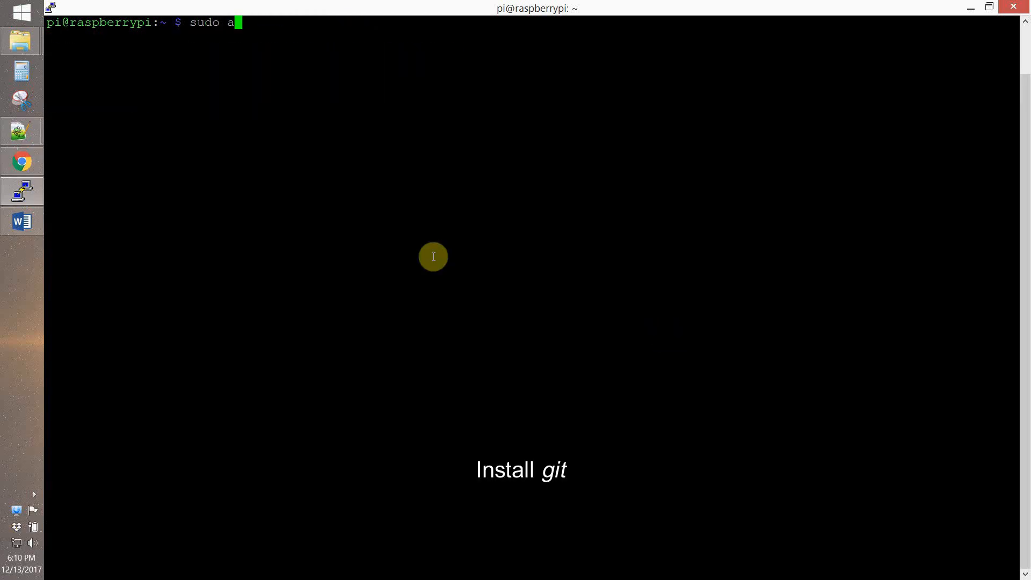
{"action": "key", "text": "Return"}
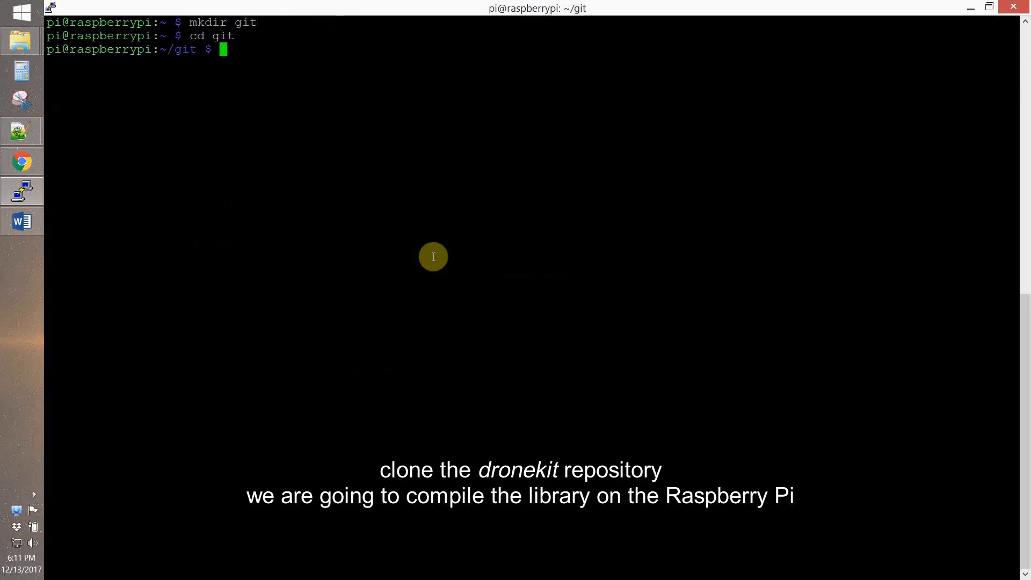
Step: Clone github.com/dronekit/dronekit-python.git and run sudo python setup.py build
{"action": "type", "text": "git clone https:"}
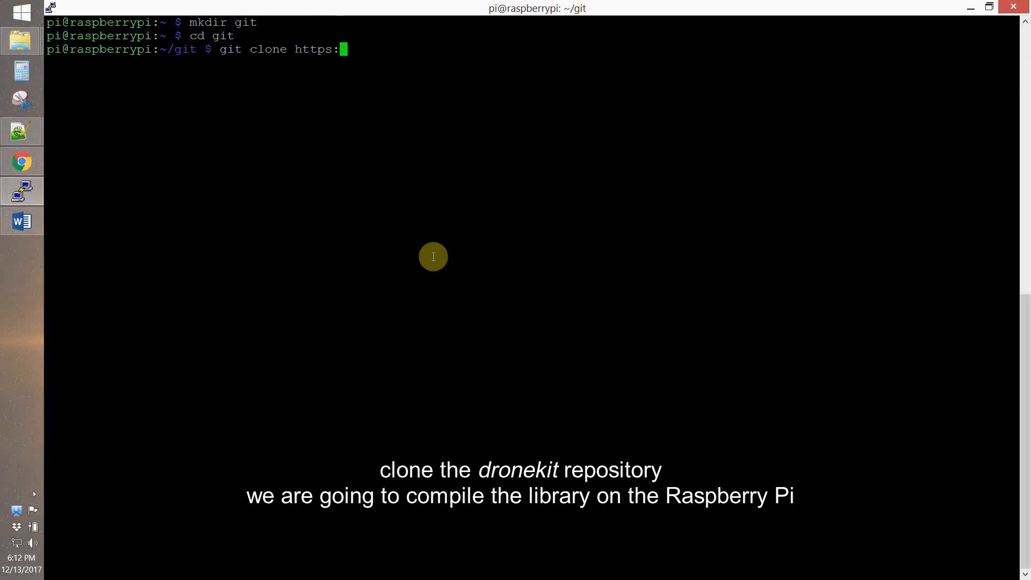
{"action": "type", "text": "//github.com/dronekit"}
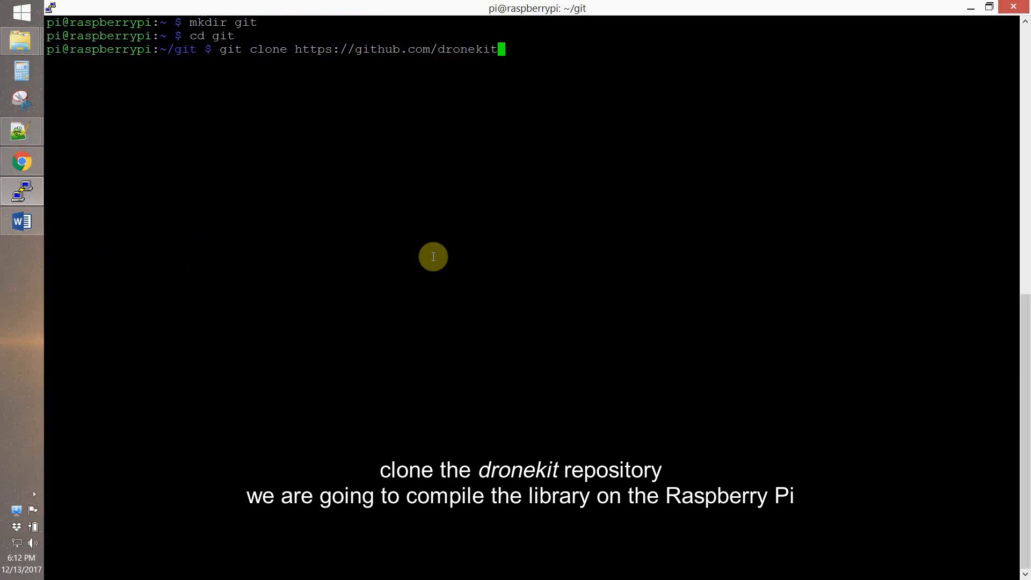
{"action": "type", "text": "/dronekit-python.git"}
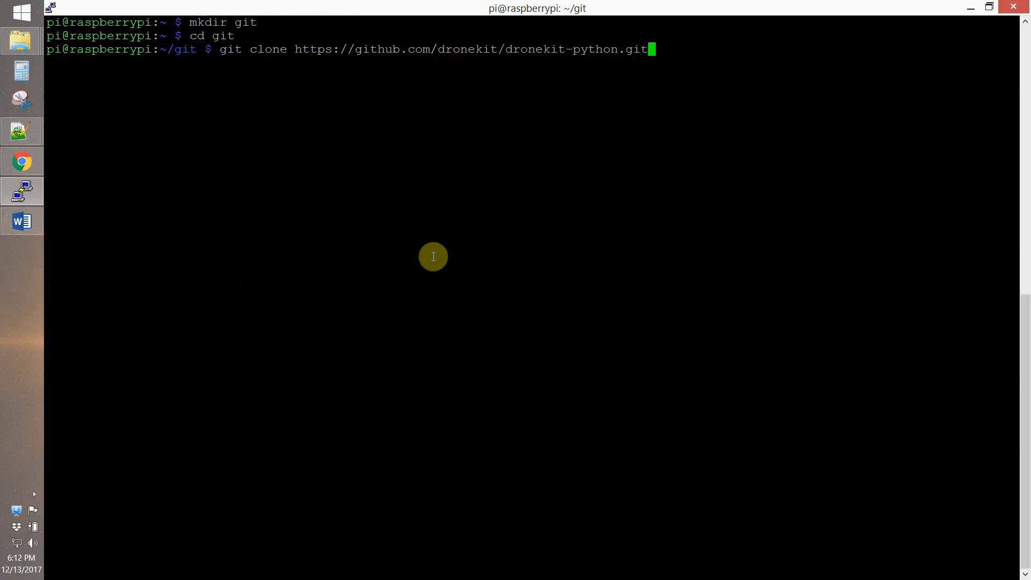
{"action": "key", "text": "Return"}
{"action": "type", "text": "cd dronekit-python/"}
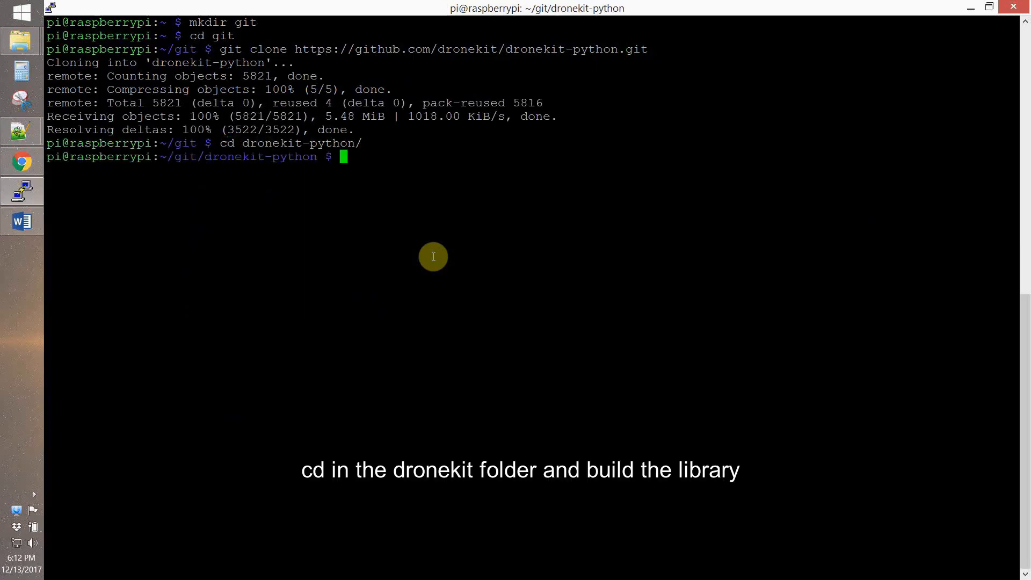
{"action": "type", "text": "sudo python setu"}
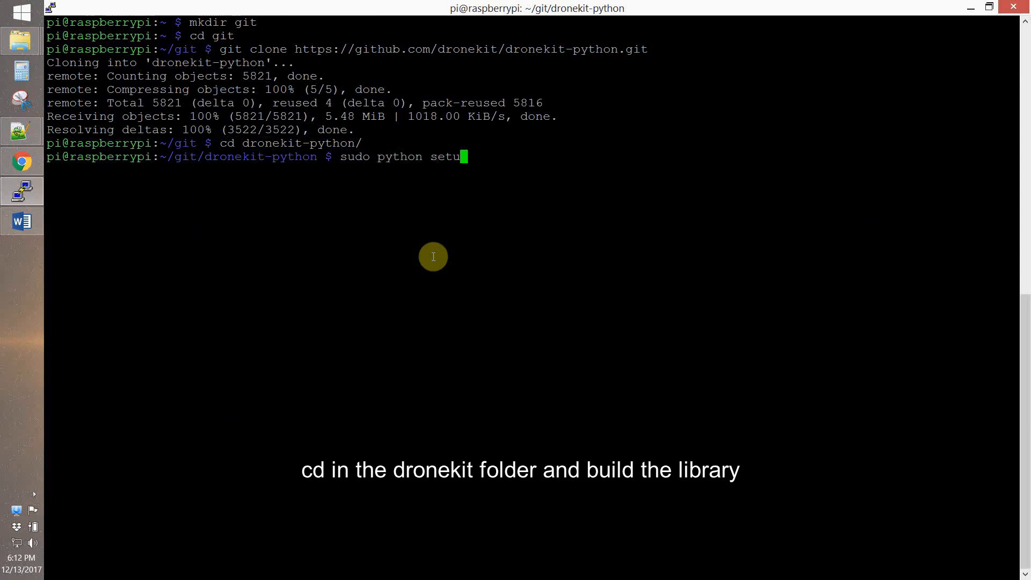
{"action": "key", "text": "Return"}
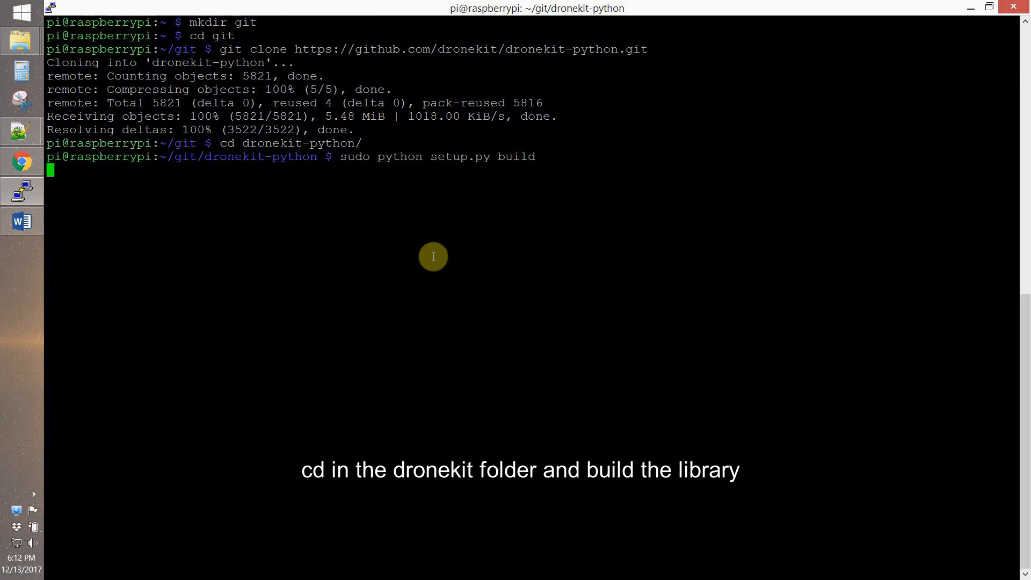
{"action": "key", "text": "Return"}
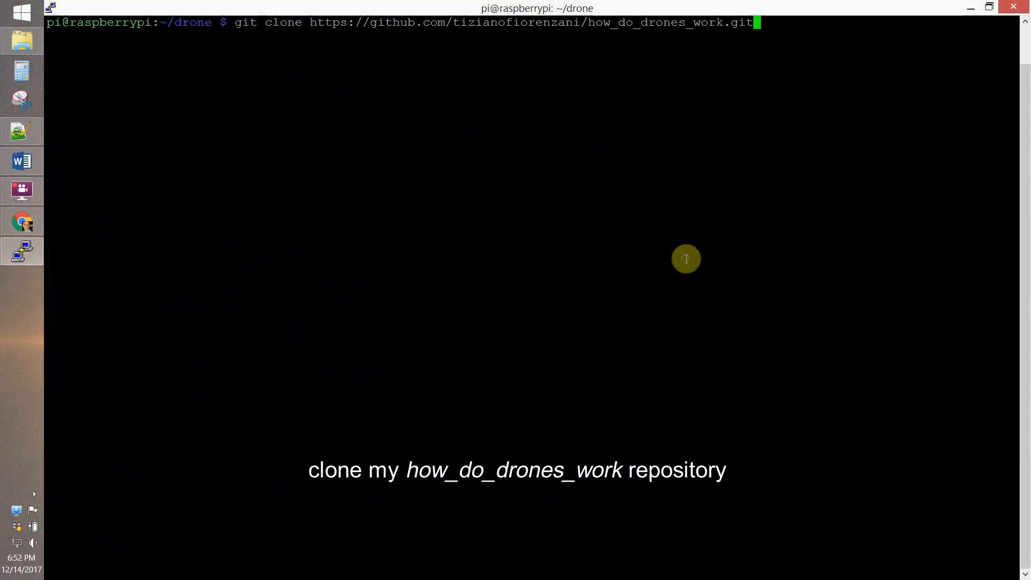
Step: Clone how_do_drones_work and copy scripts/dronekit_test_03.py to myscripts/test_connect.py
{"action": "key", "text": "Return"}
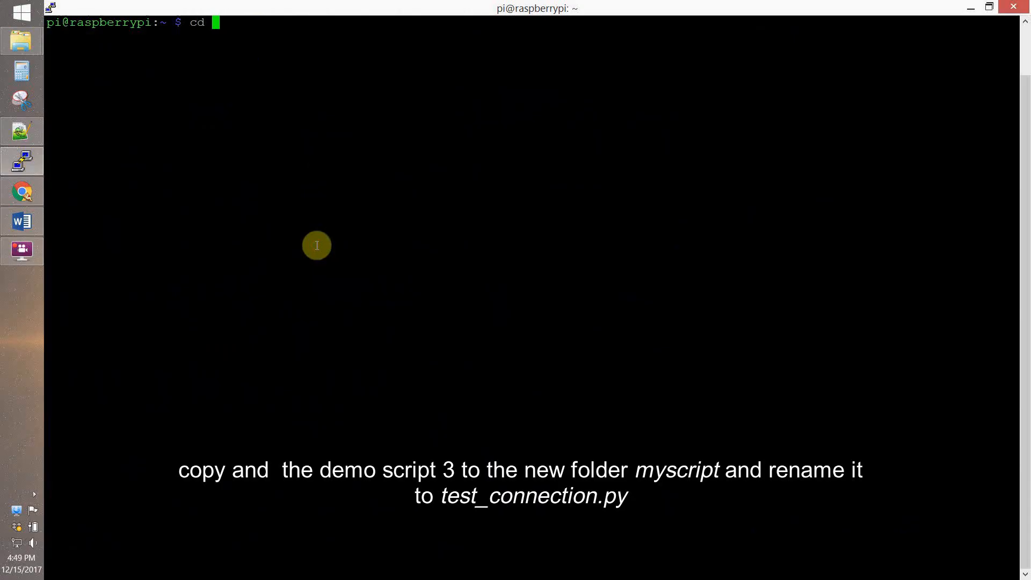
{"action": "key", "text": "Return"}
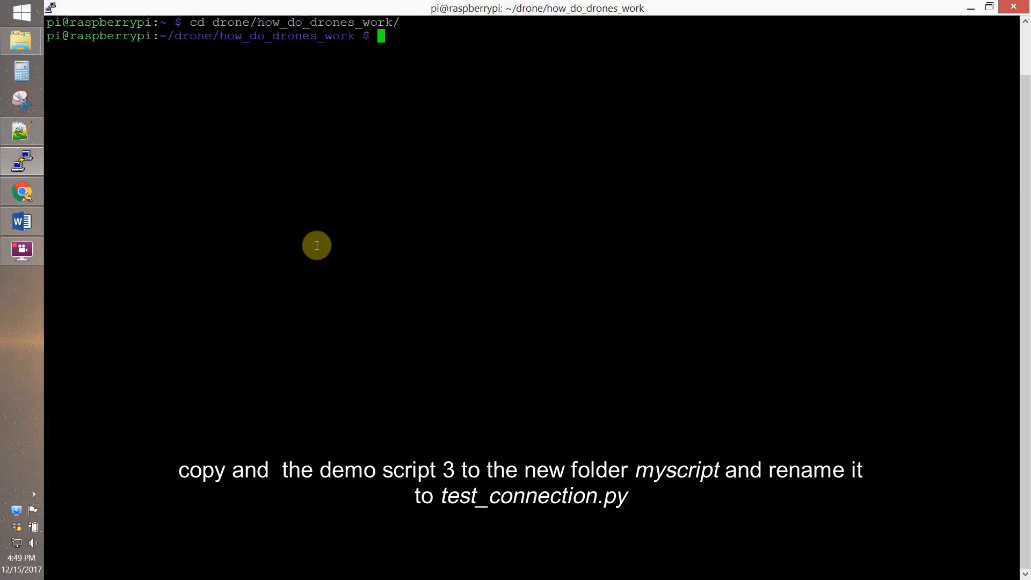
{"action": "type", "text": "cp scr"}
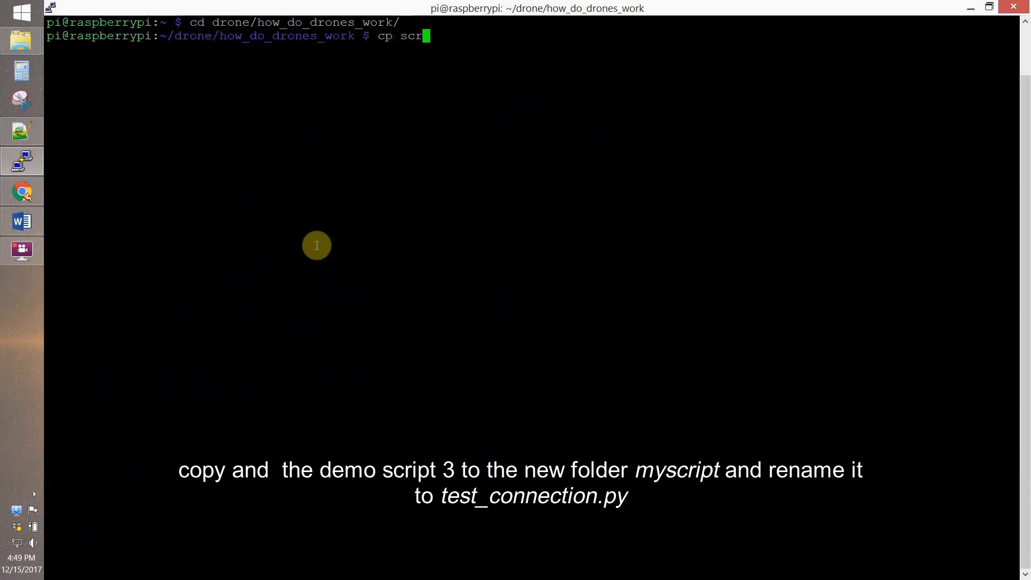
{"action": "type", "text": "ipts/"}
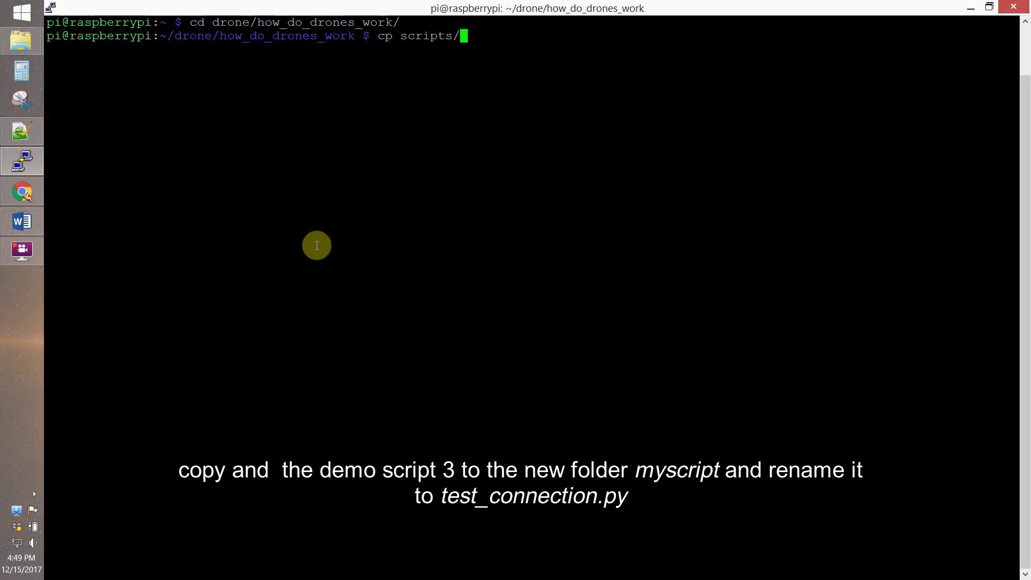
{"action": "type", "text": "dronekit_test_03.py"}
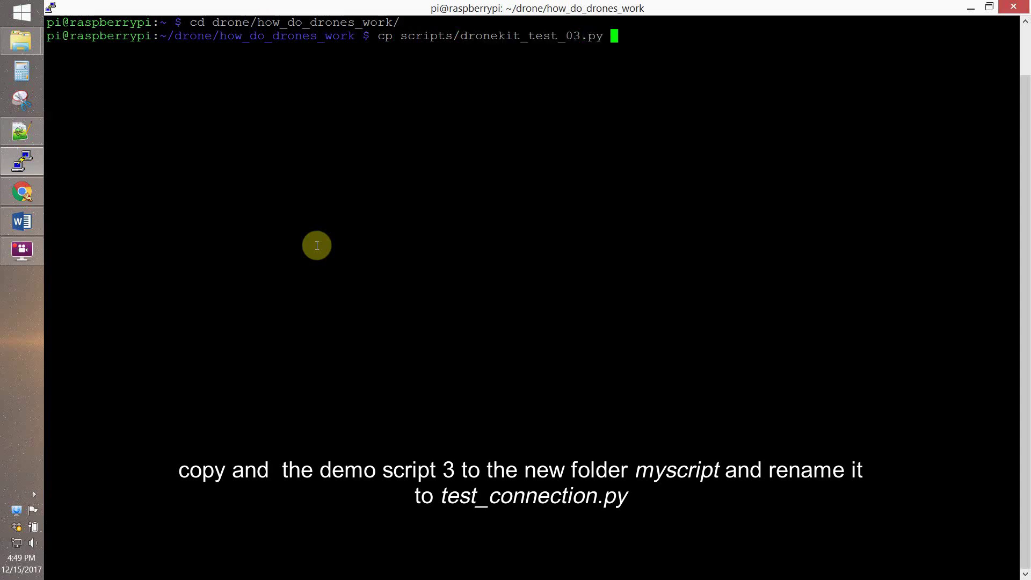
{"action": "type", "text": "myscripts/test"}
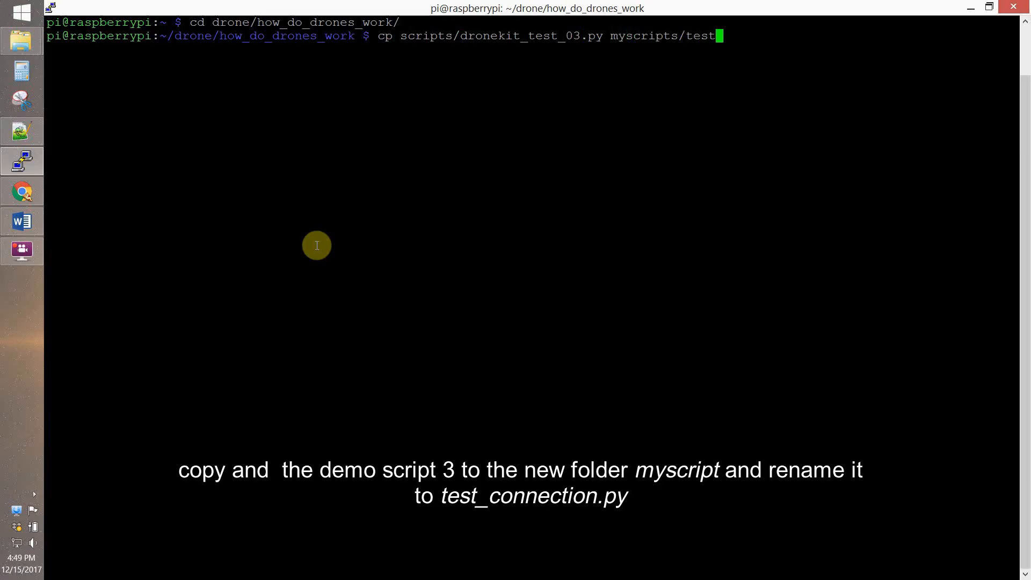
{"action": "type", "text": "connect."}
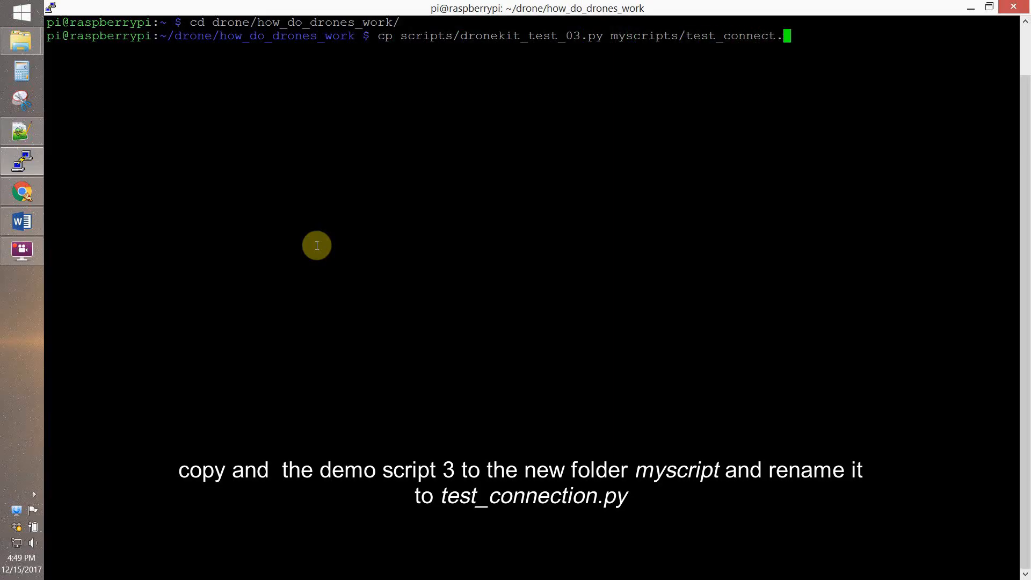
{"action": "key", "text": "Return"}
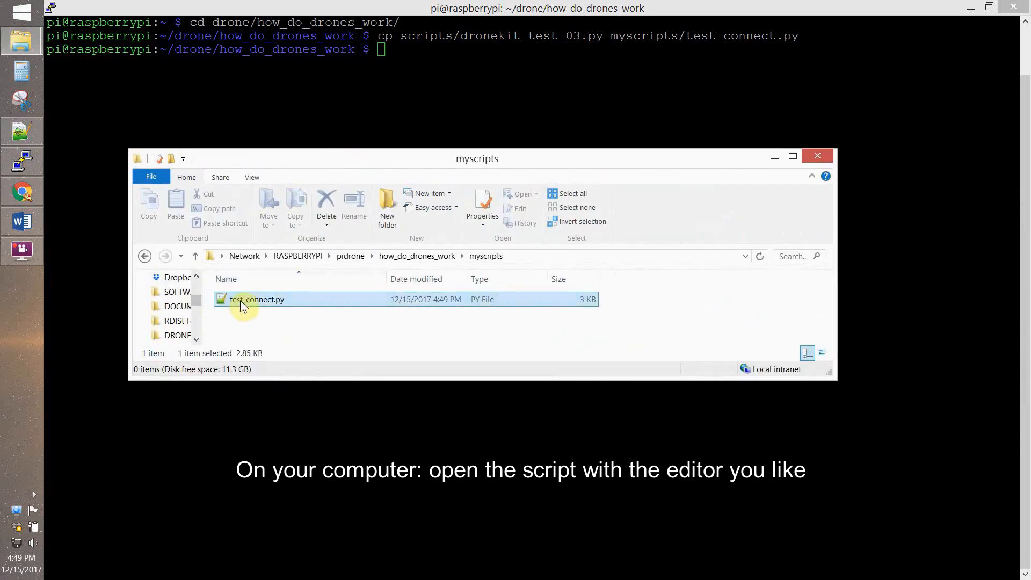
Step: Open test_connect.py from File Explorer in Notepad++
{"action": "left_click", "coordinate": [257, 300]}
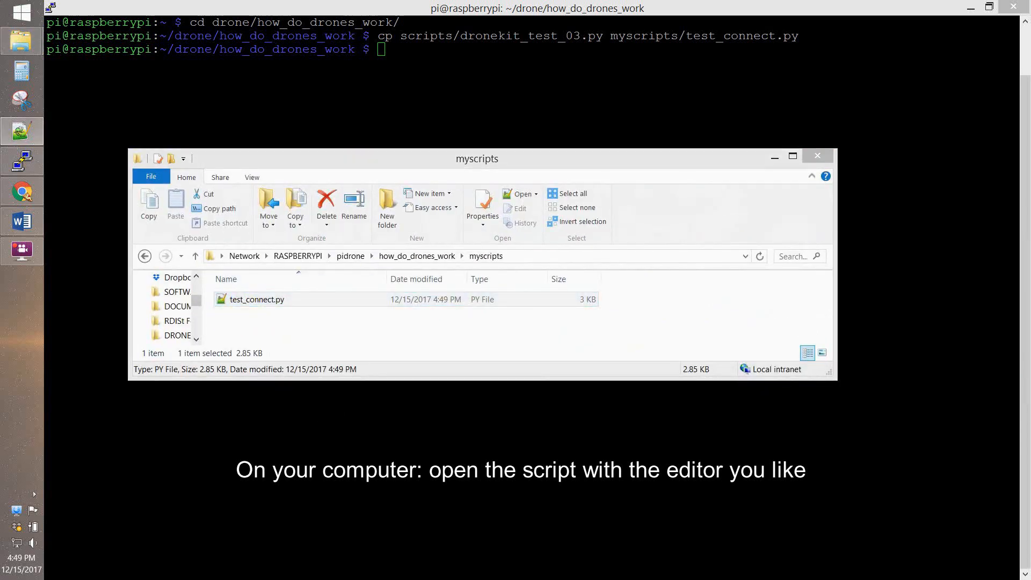
{"action": "double_click", "coordinate": [256, 300]}
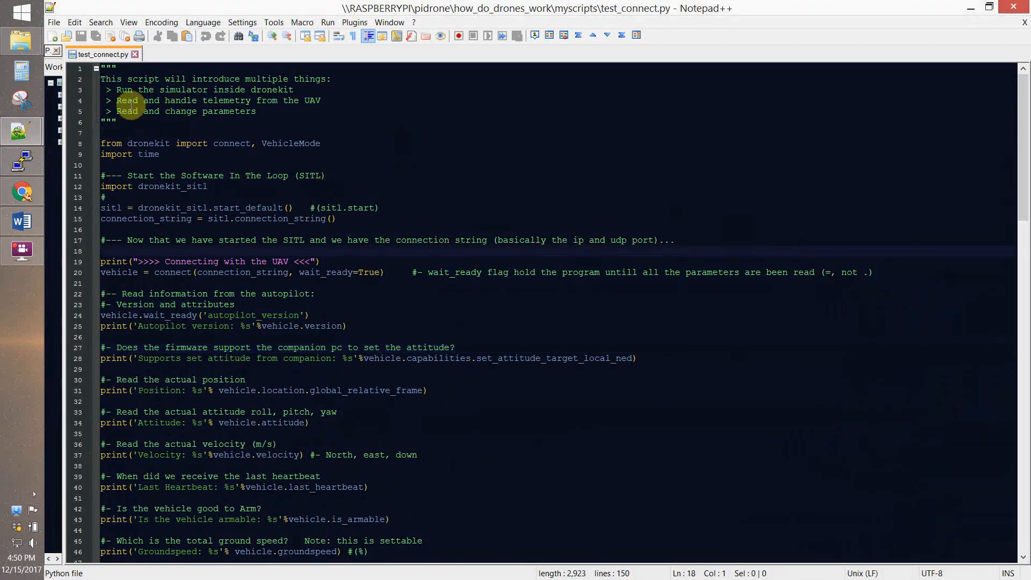
Step: Edit test_connect.py to use /dev/ttyACM0 with a serial-port comment and baud 115200, then return to PuTTY
{"action": "type", "text": "Test of connection with an actual autopilot"}
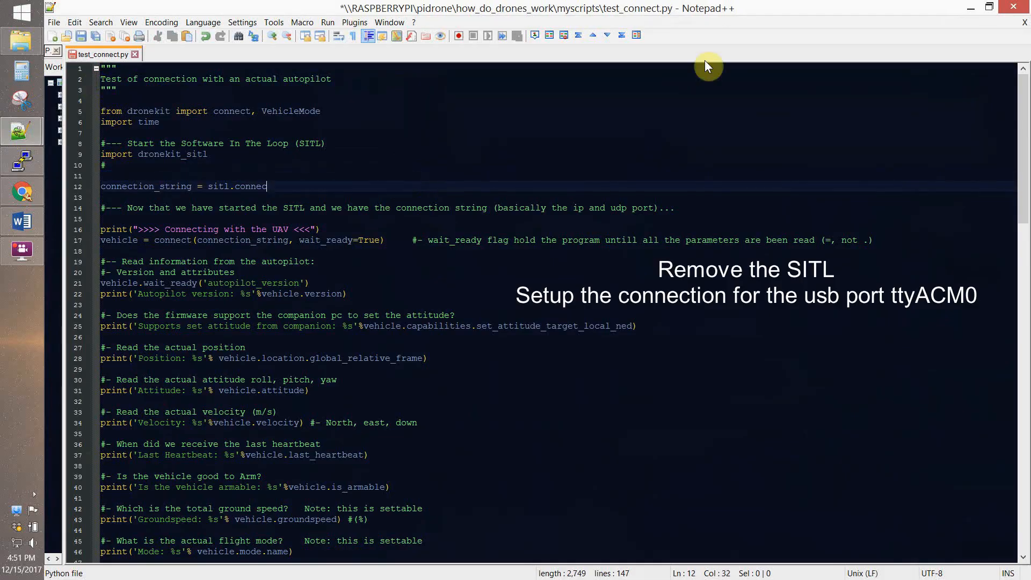
{"action": "key", "text": "BackSpace"}
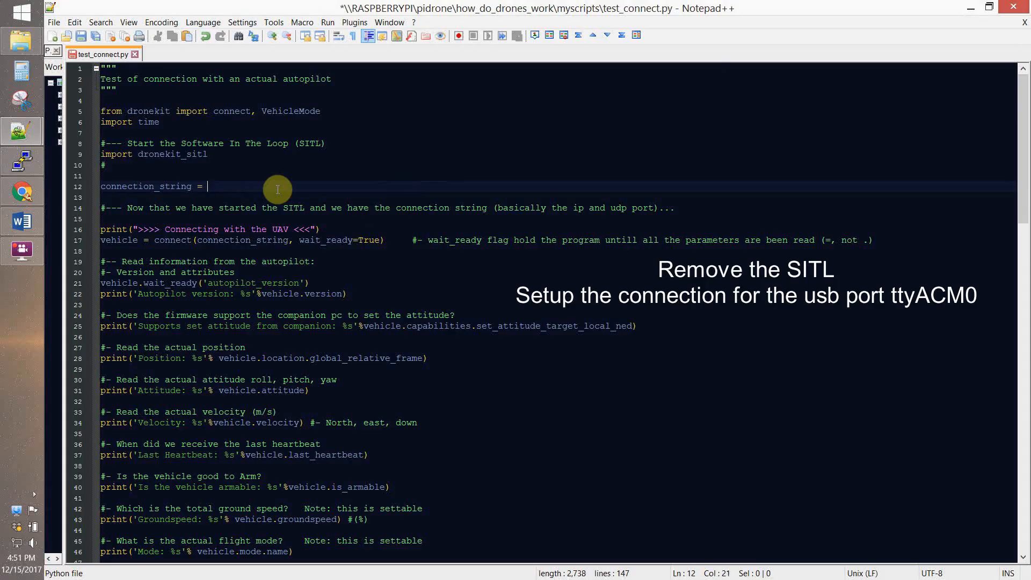
{"action": "type", "text": "\"/dev/tty\""}
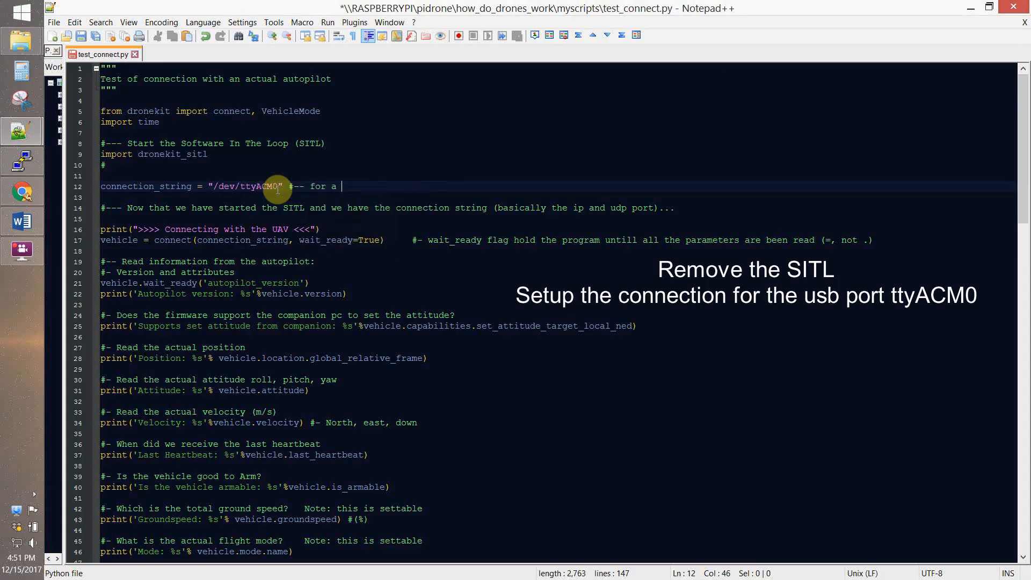
{"action": "type", "text": "serial port connection, use /dev/ttyAMA0"}
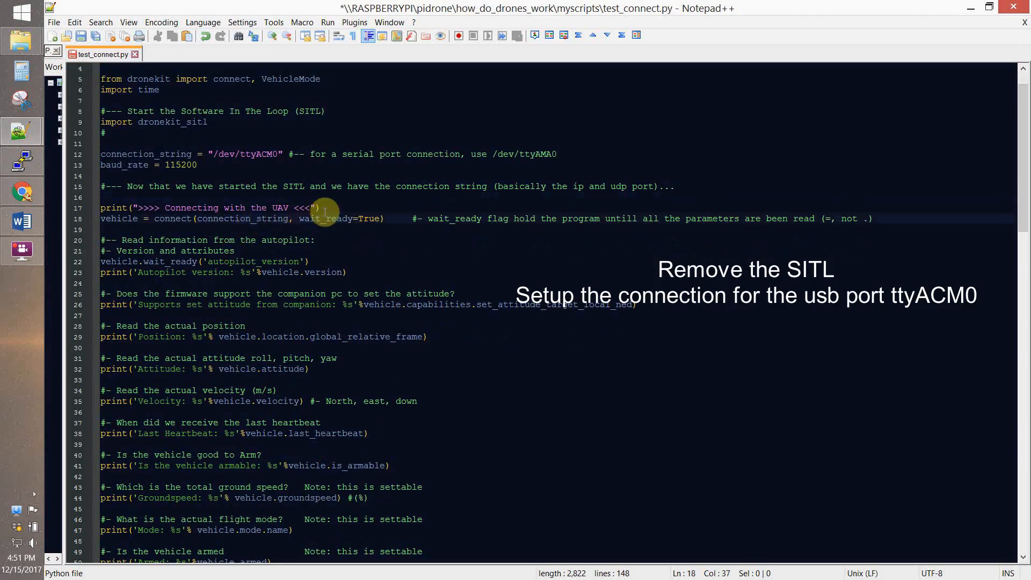
{"action": "type", "text": "baud="}
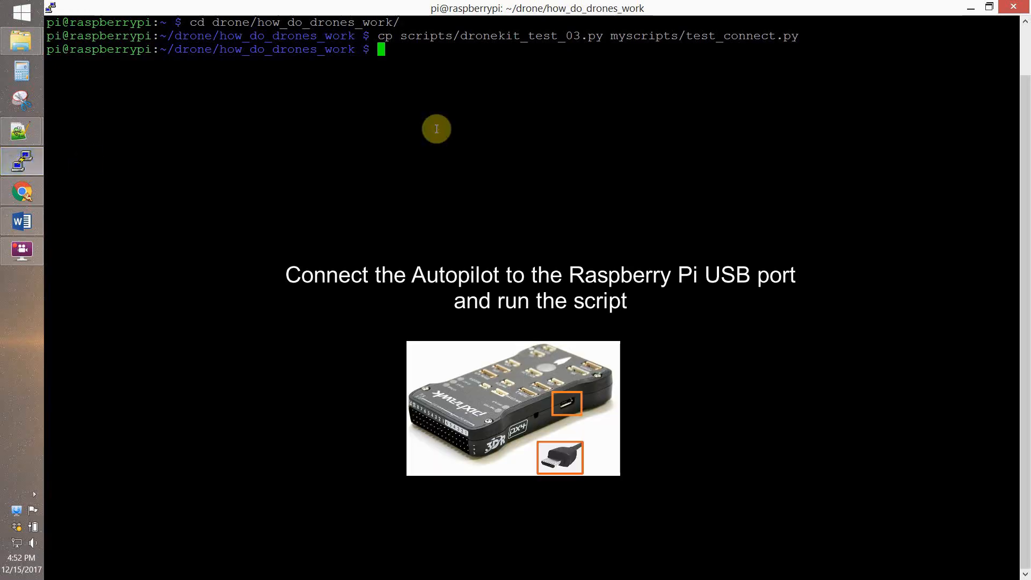
{"action": "type", "text": "cd m"}
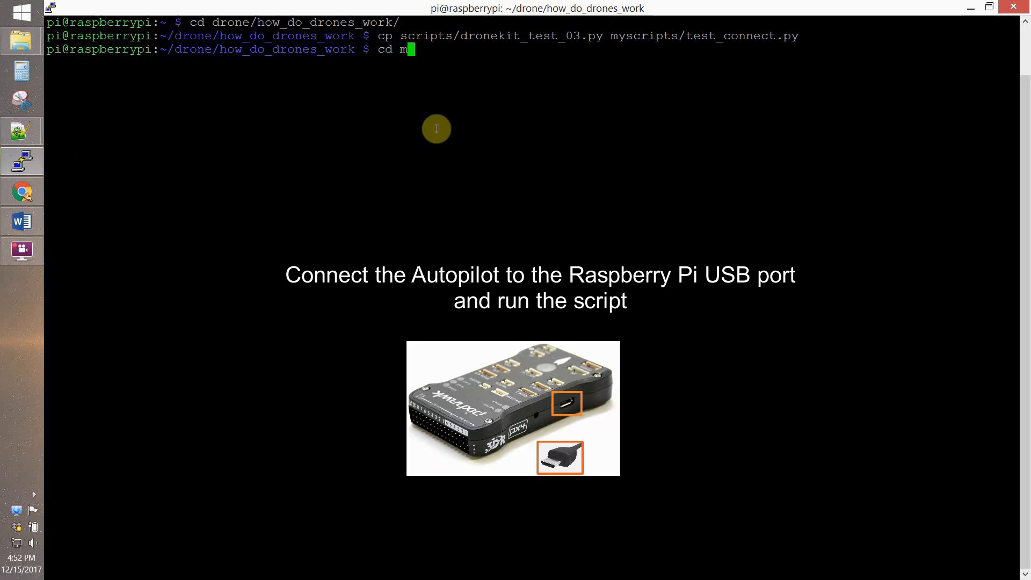